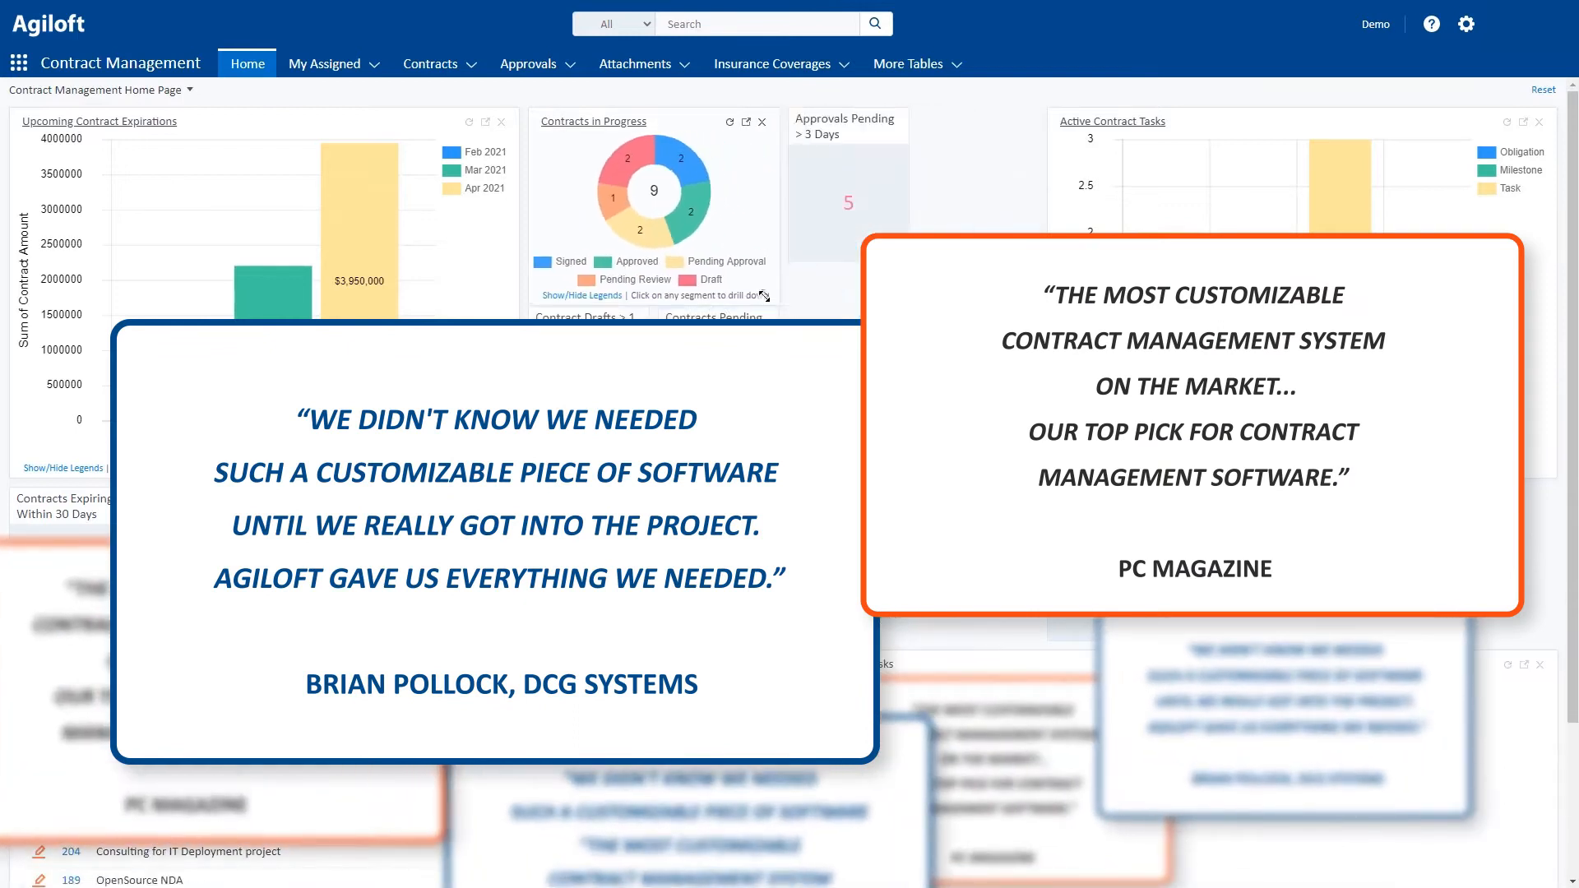
Step: Switch the Home page dashboard to the Contract Management Dashboard
{"action": "left_click", "coordinate": [189, 90]}
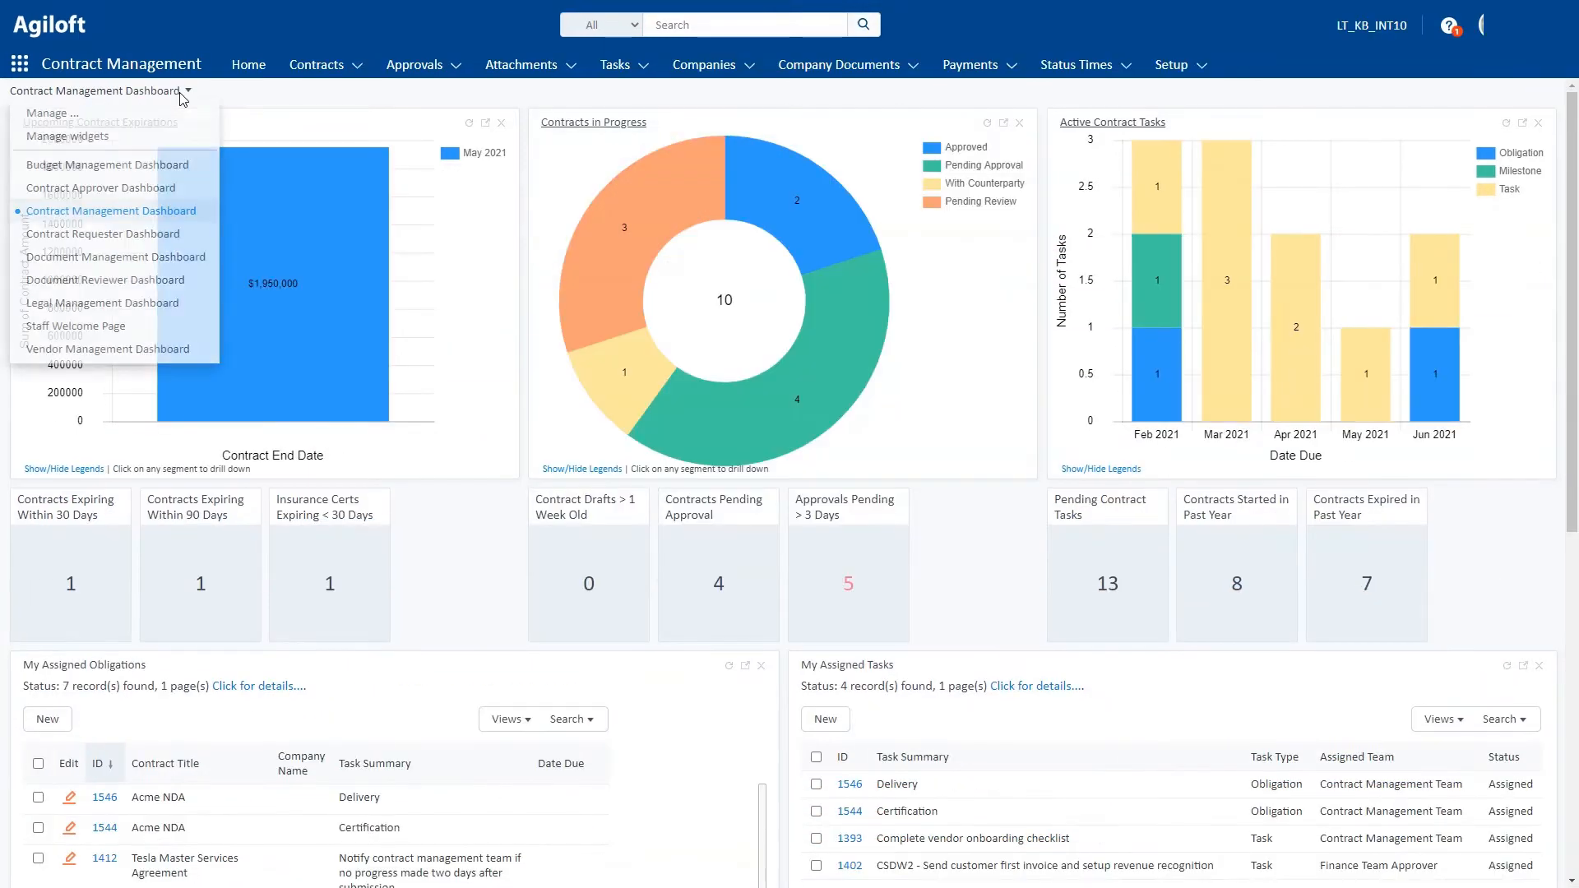
{"action": "left_click", "coordinate": [99, 187]}
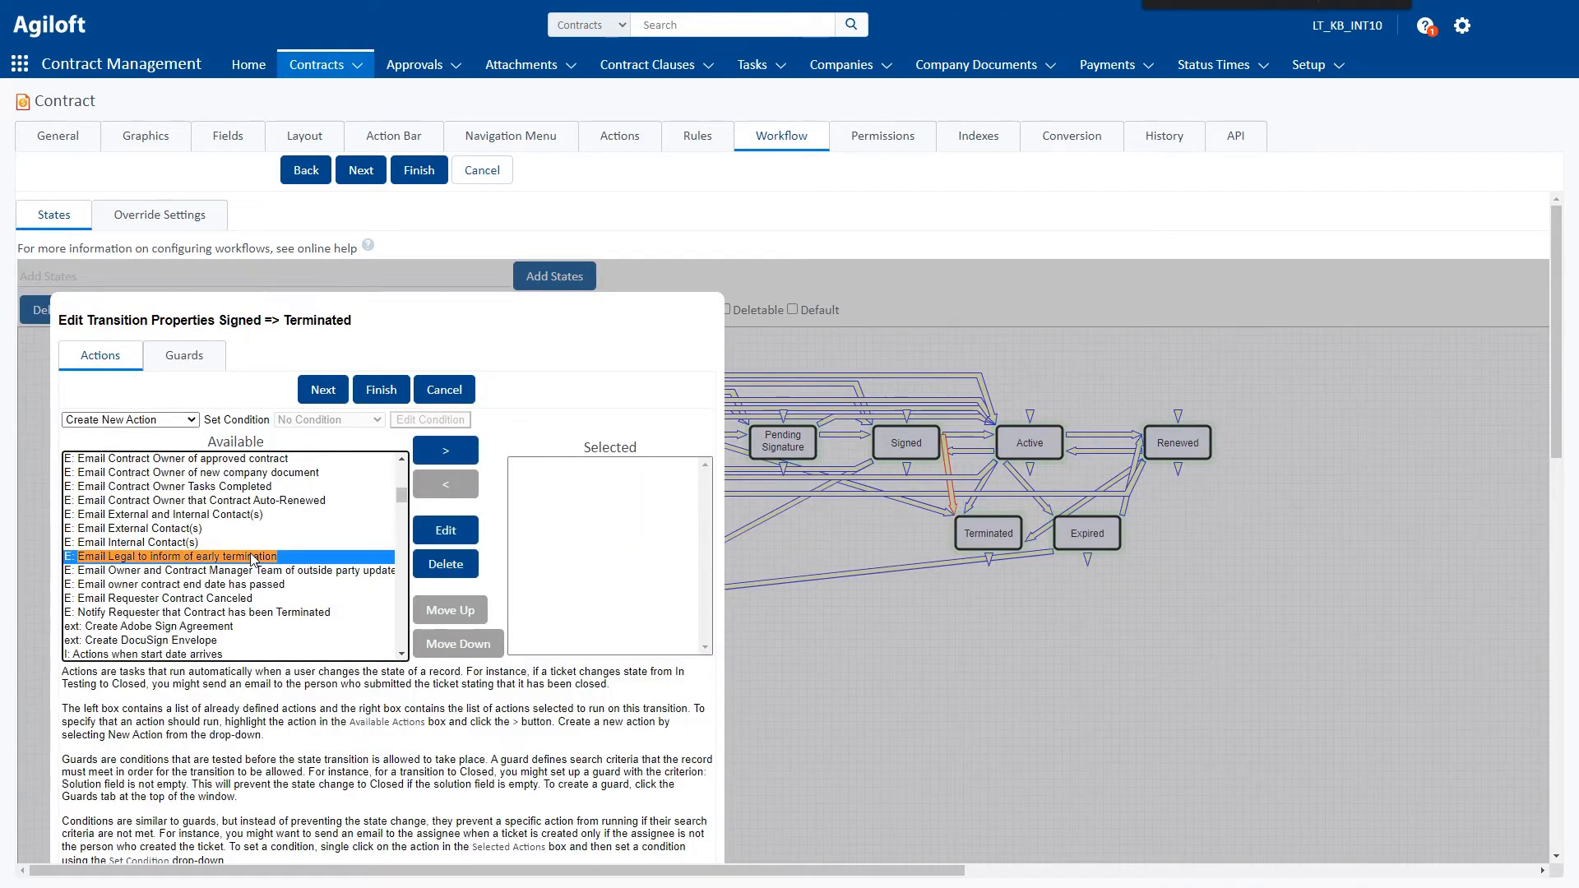
Step: Add 'E: Email Legal to inform of early termination' to the Signed→Terminated transition
{"action": "left_click", "coordinate": [445, 449]}
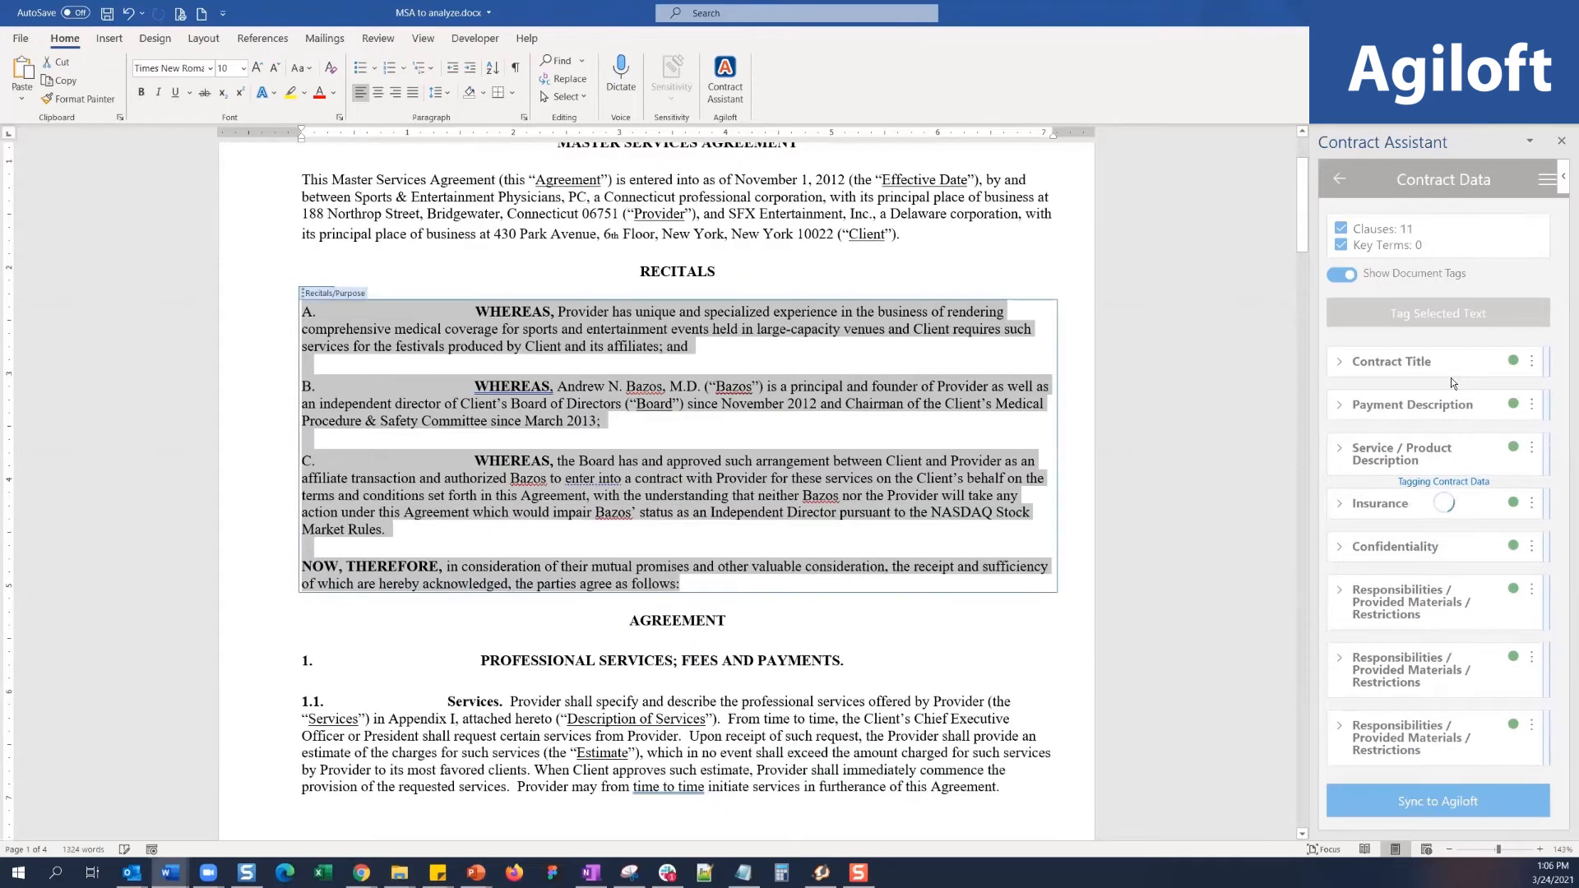
Step: Tag the MSA's selected recitals as Recitals/Purpose in the Contract Assistant
{"action": "left_click", "coordinate": [1437, 314]}
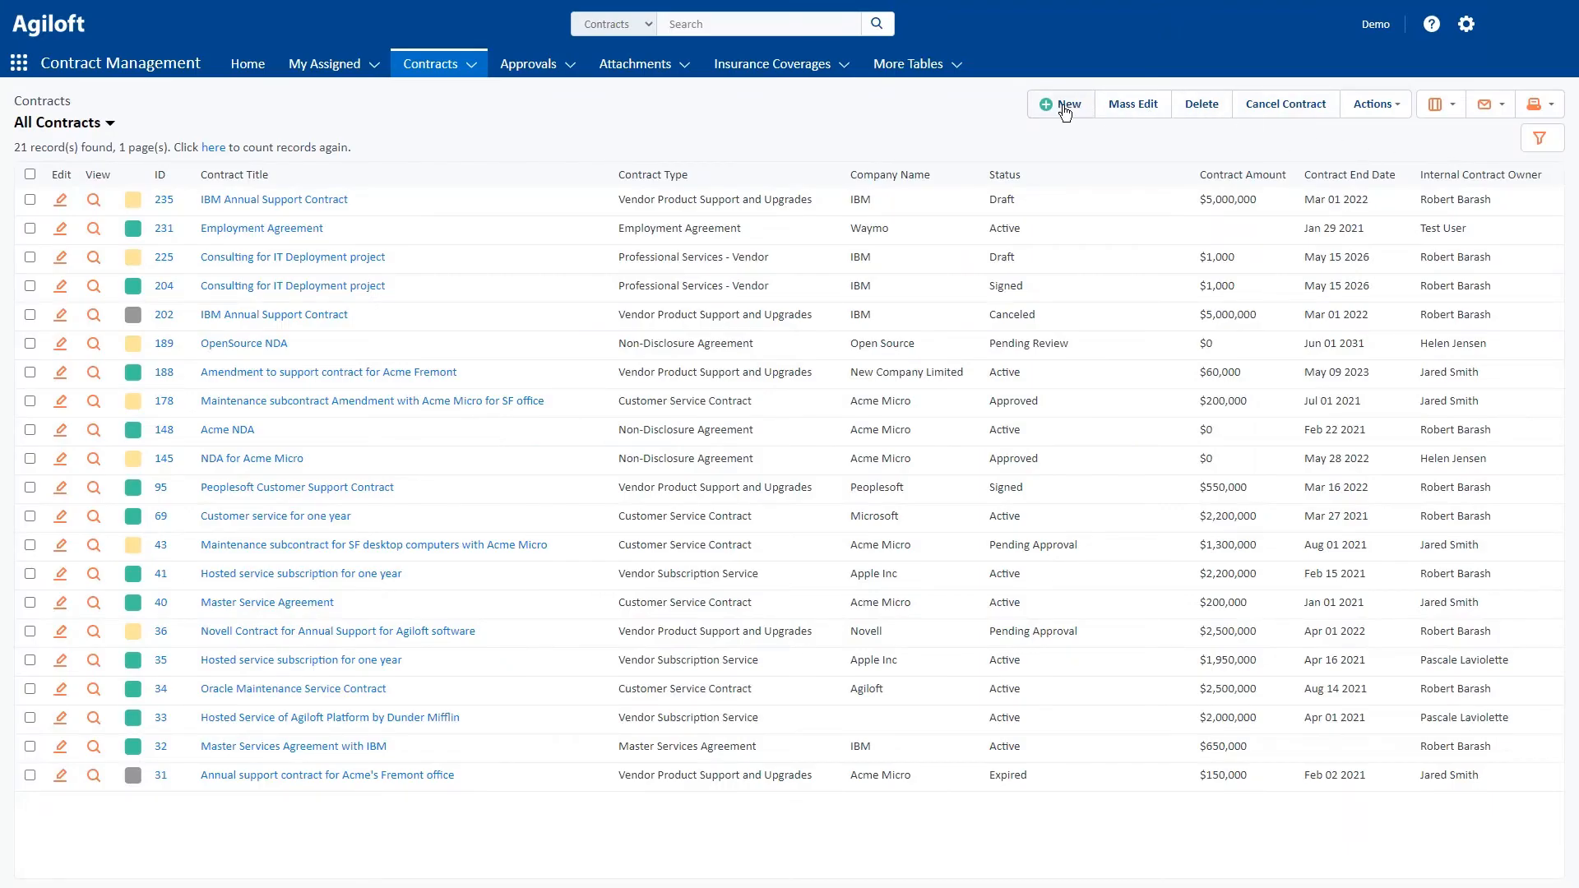
Step: Create a new contract record with type Non-Disclosure Agreement
{"action": "left_click", "coordinate": [1060, 103]}
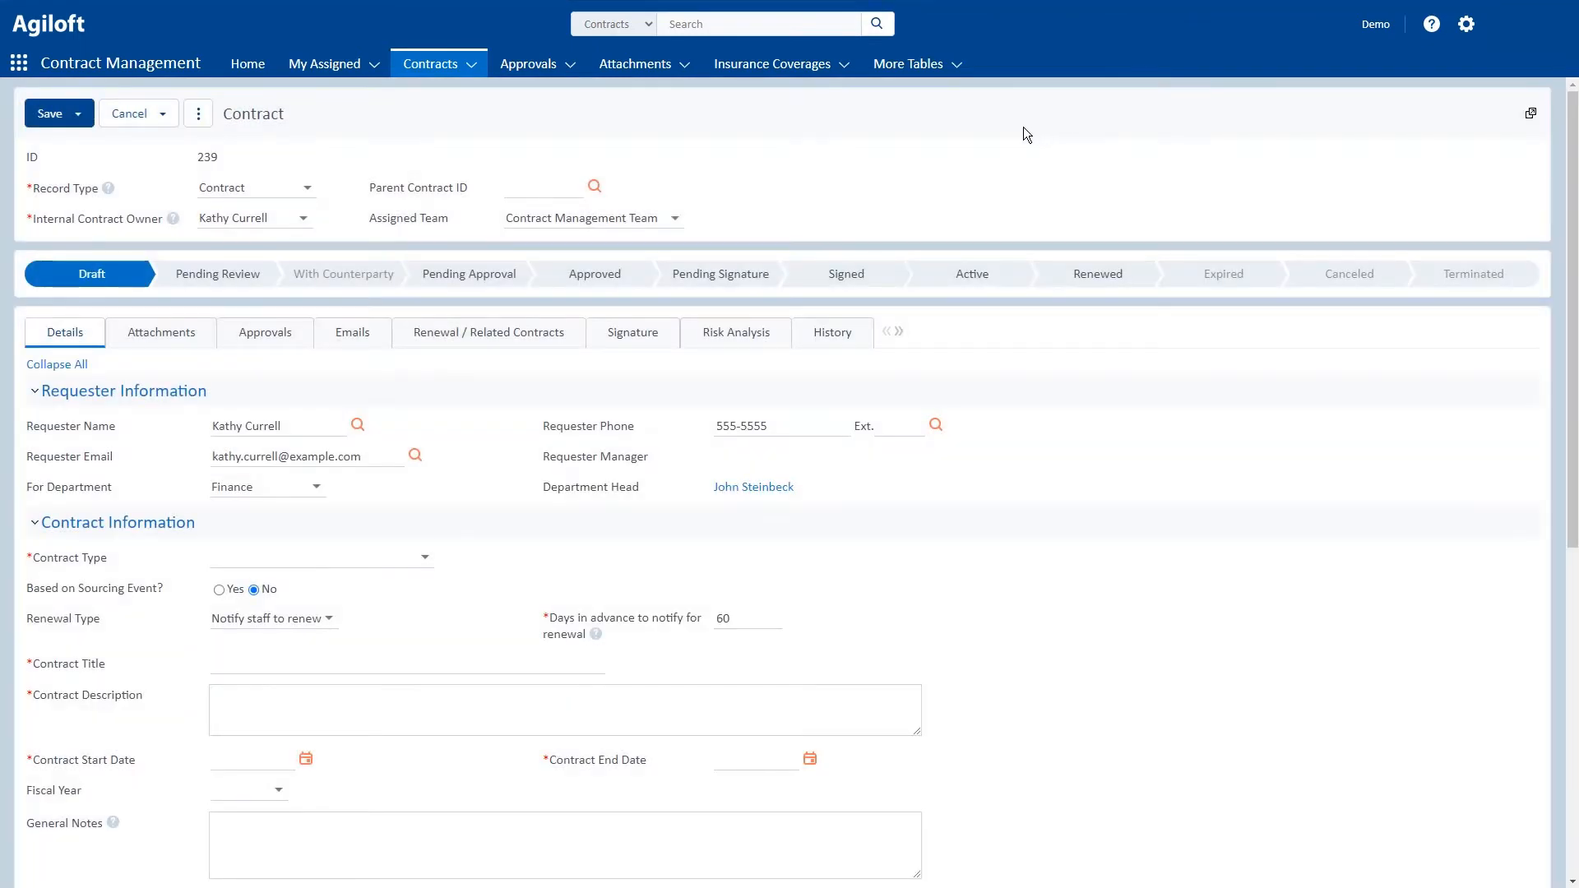
{"action": "scroll", "scroll_direction": "down", "scroll_amount": 3}
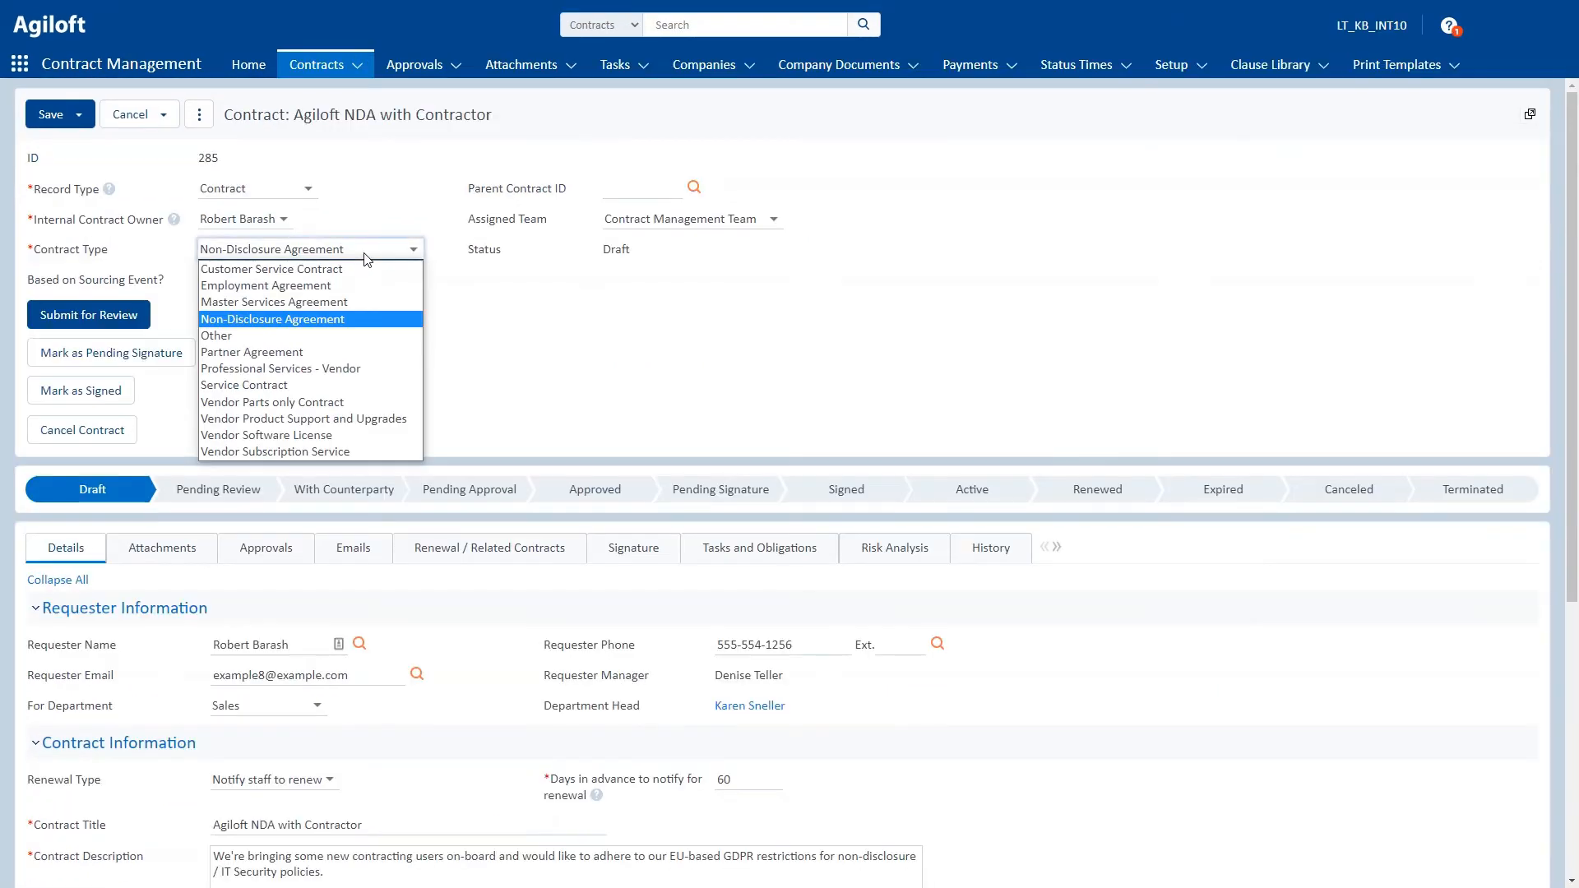
{"action": "left_click", "coordinate": [162, 547]}
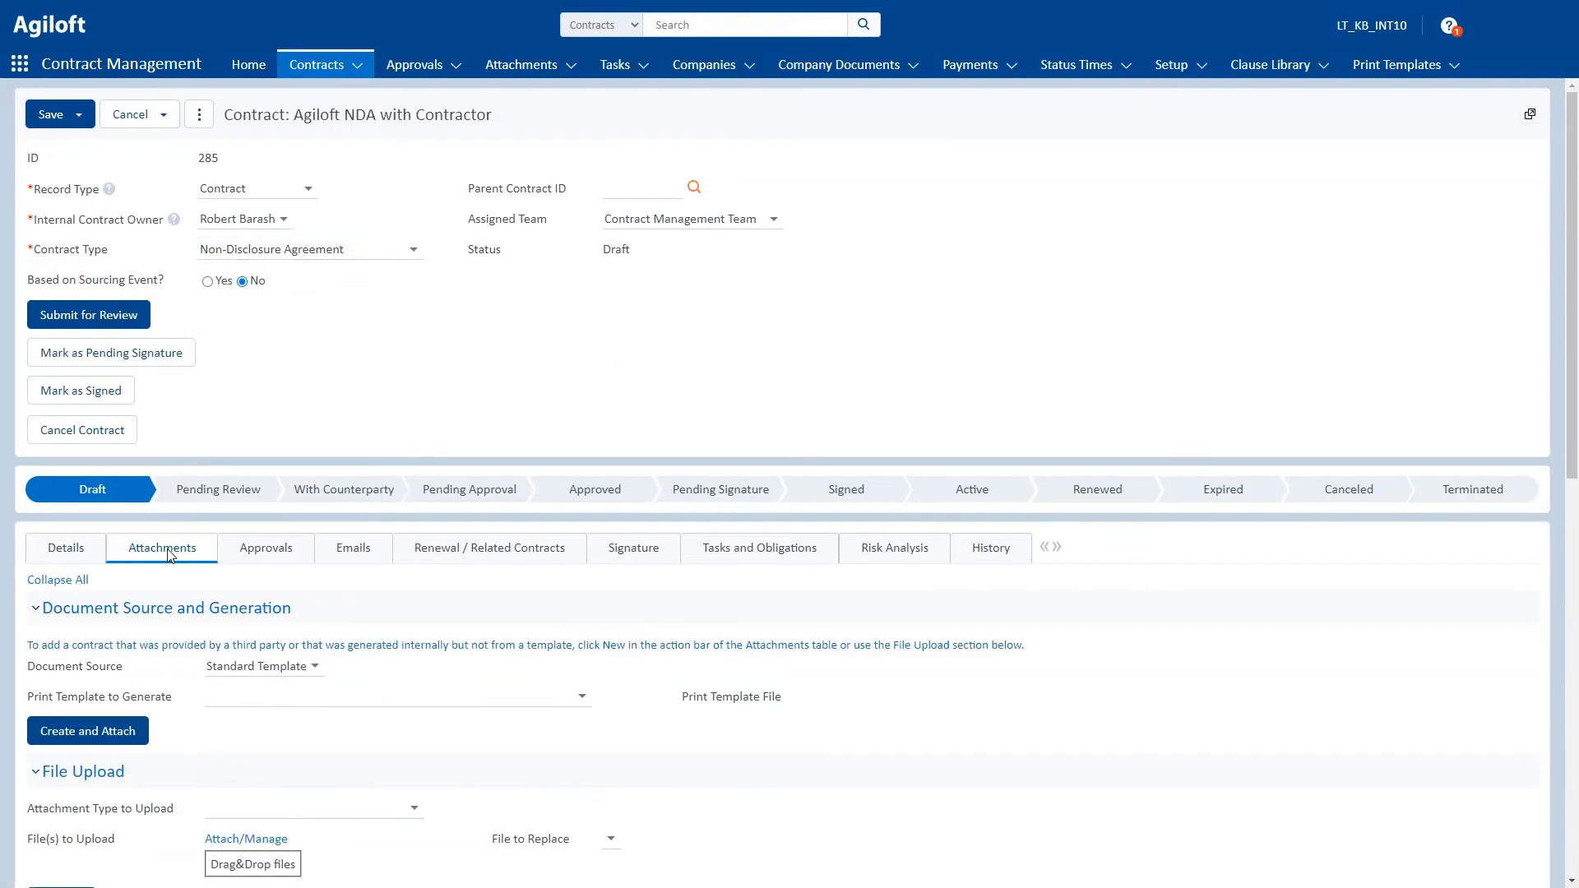
Step: Choose the column-format NDA print template for DocuSign generation
{"action": "left_click", "coordinate": [396, 695]}
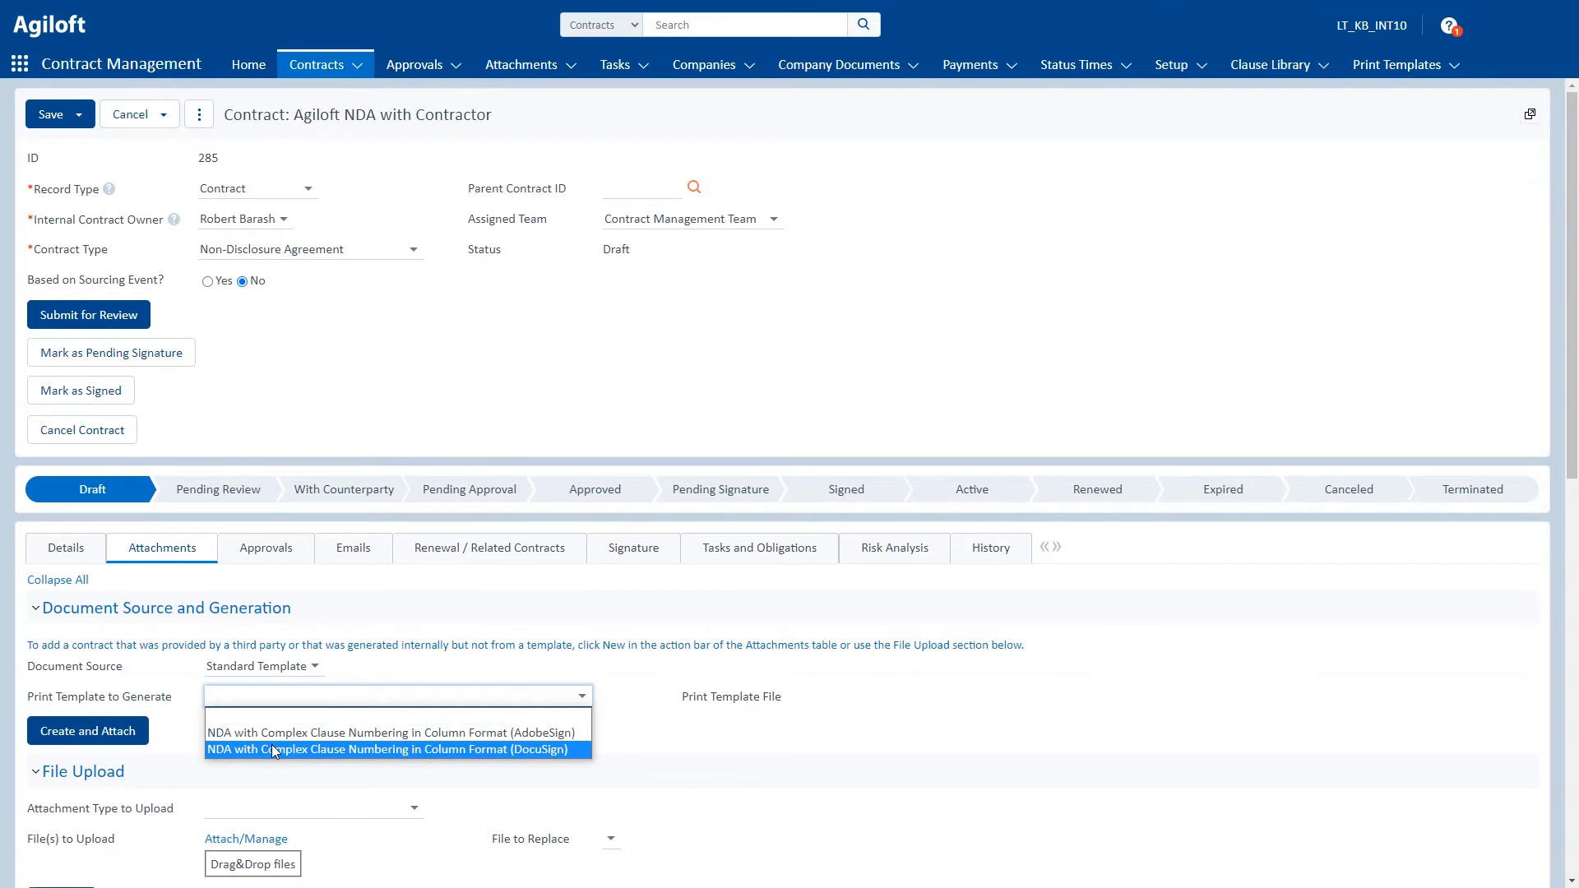
{"action": "left_click", "coordinate": [384, 749]}
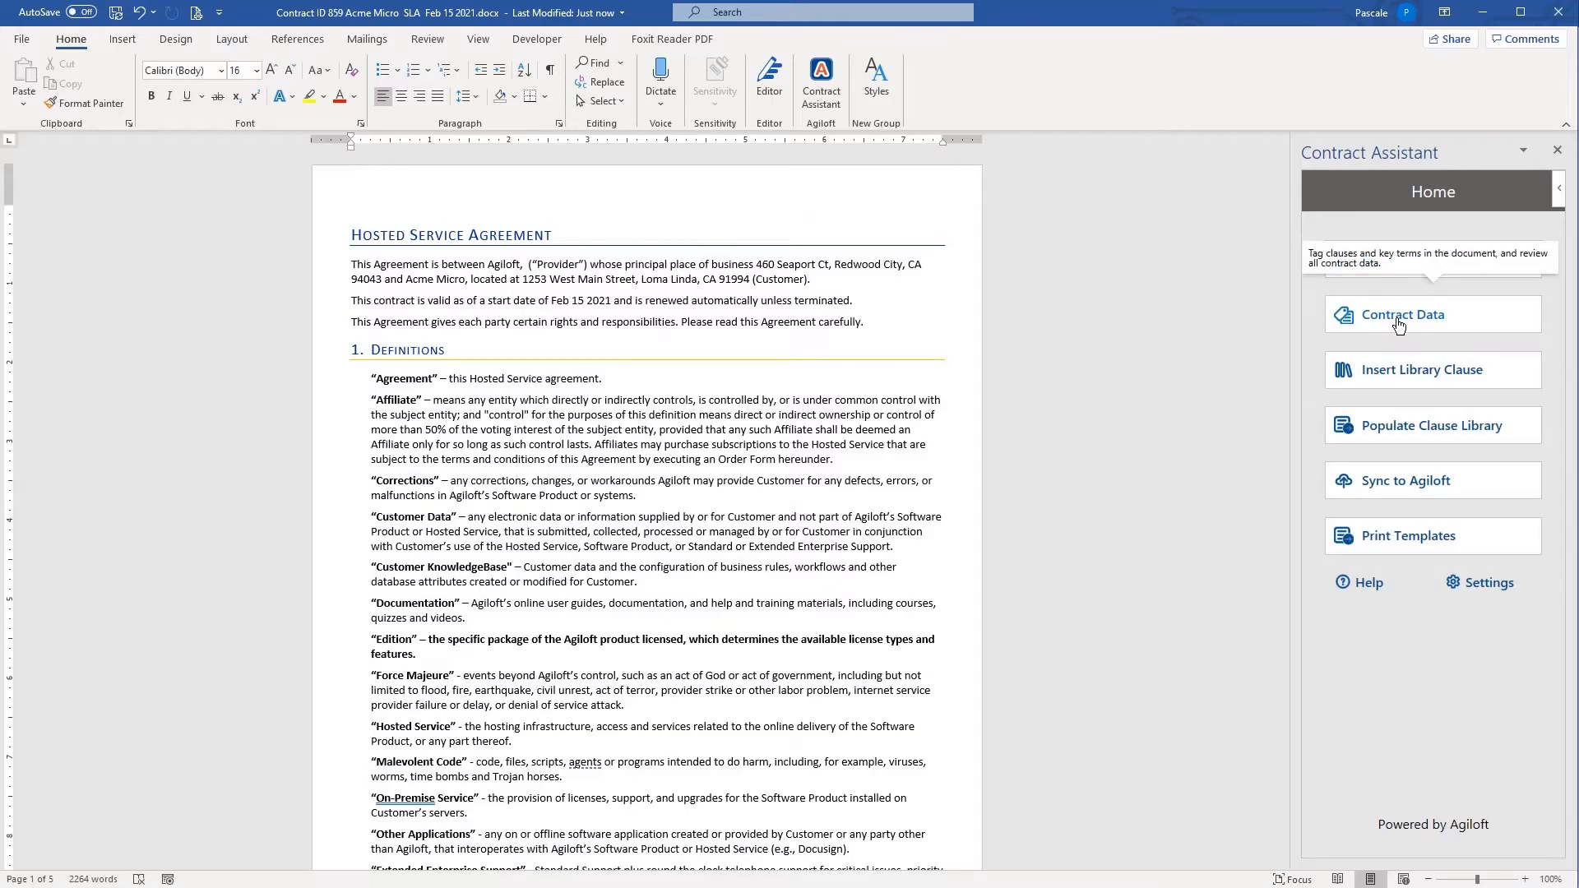
{"action": "left_click", "coordinate": [1401, 314]}
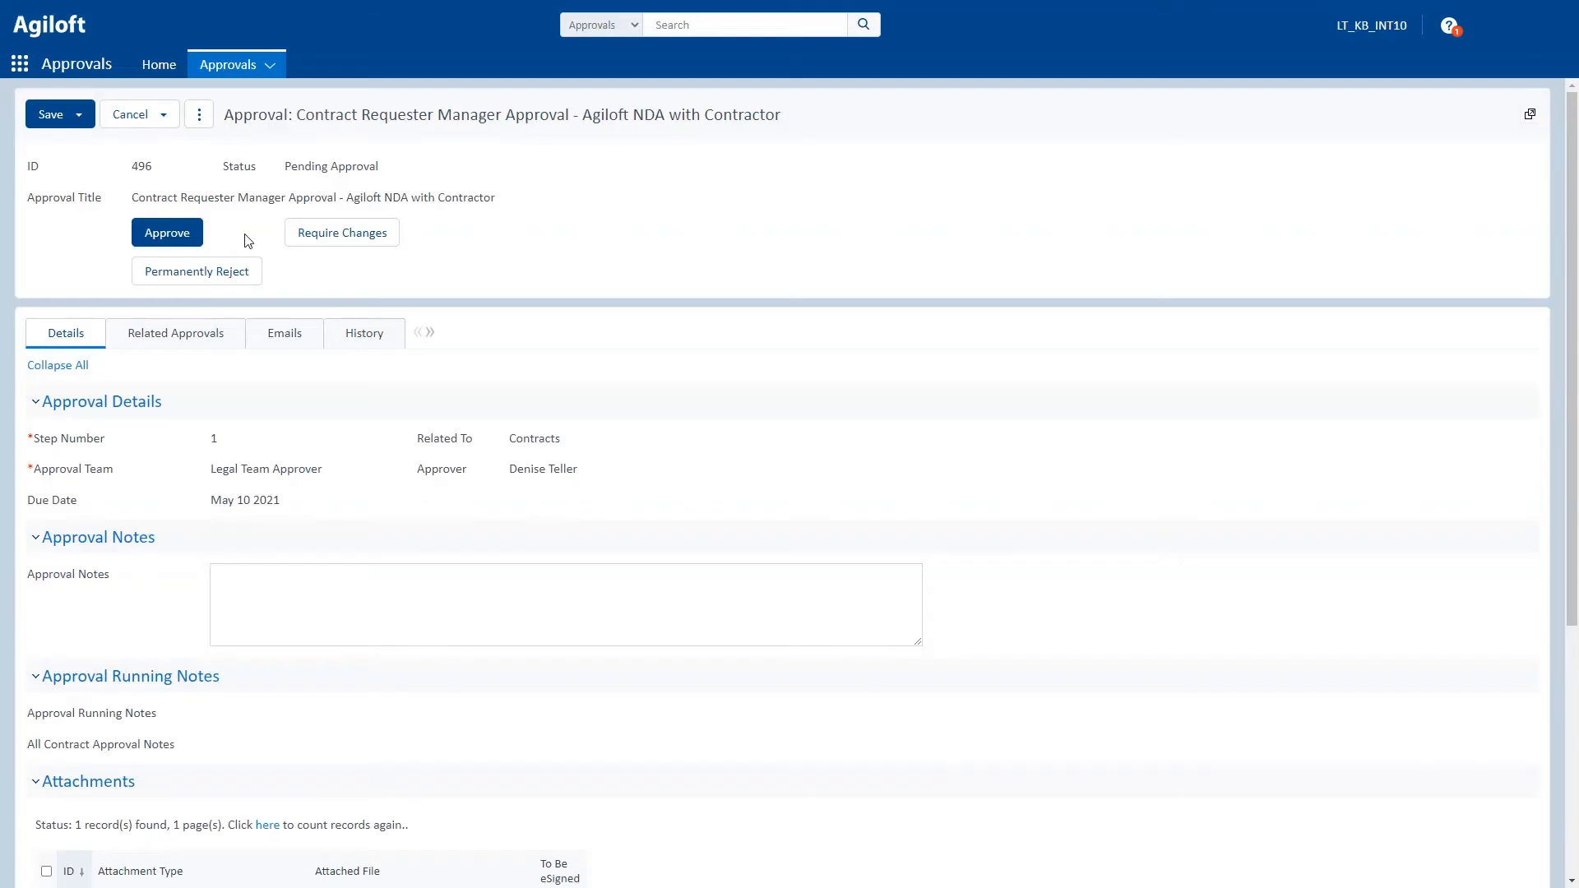
Step: Approve the Legal Team approval request for the Agiloft NDA with Contractor
{"action": "left_click", "coordinate": [166, 232]}
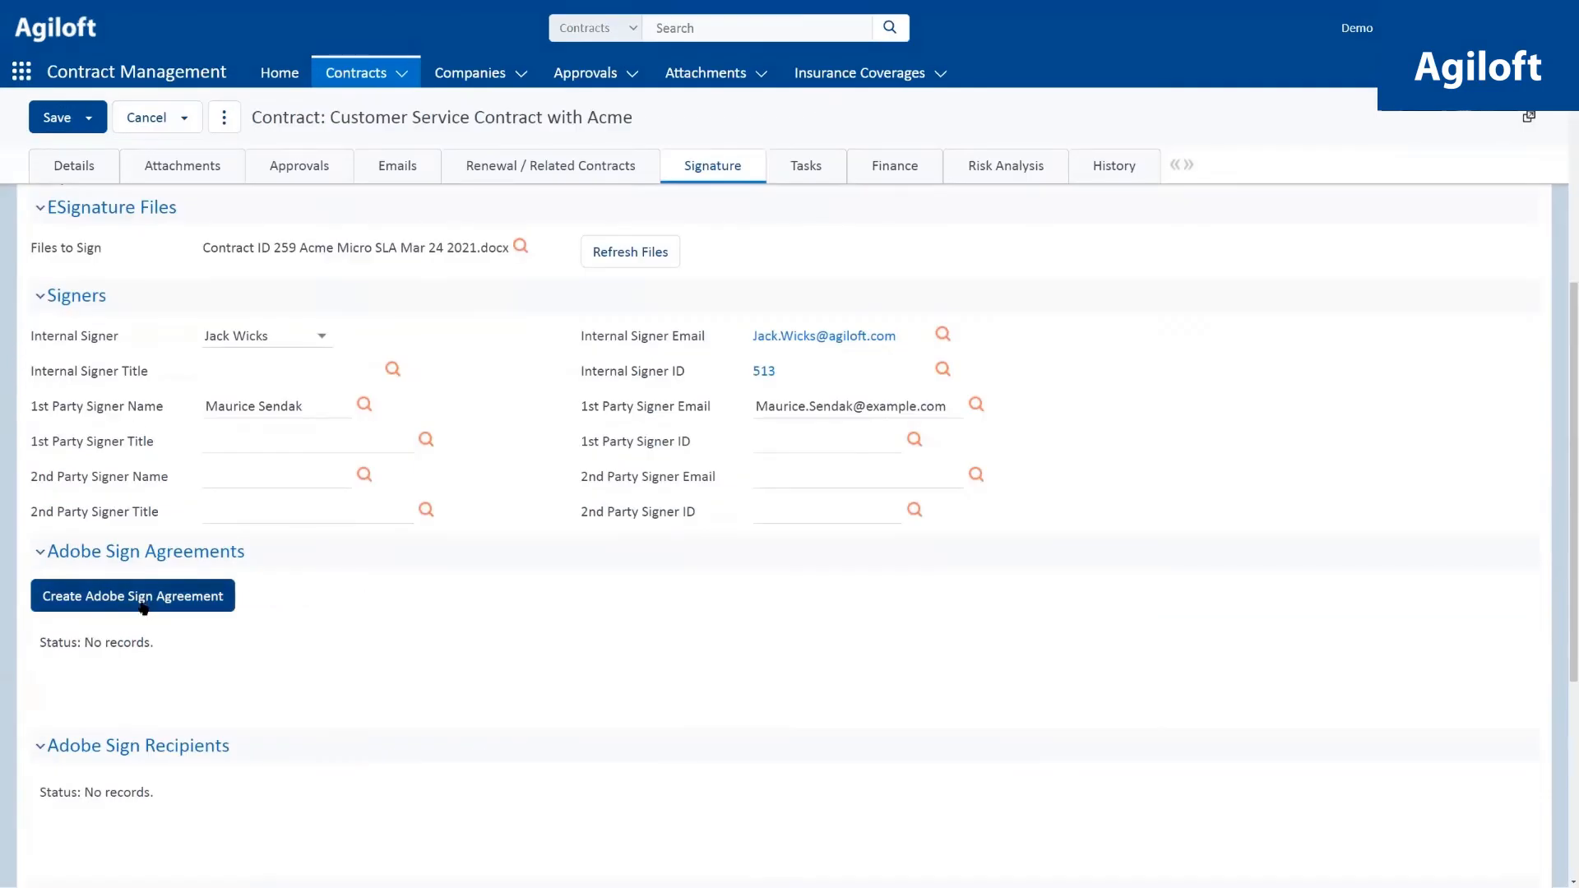
Step: Create the Acme SLA Adobe Sign agreement, then open the assigned task from the notification
{"action": "left_click", "coordinate": [131, 596]}
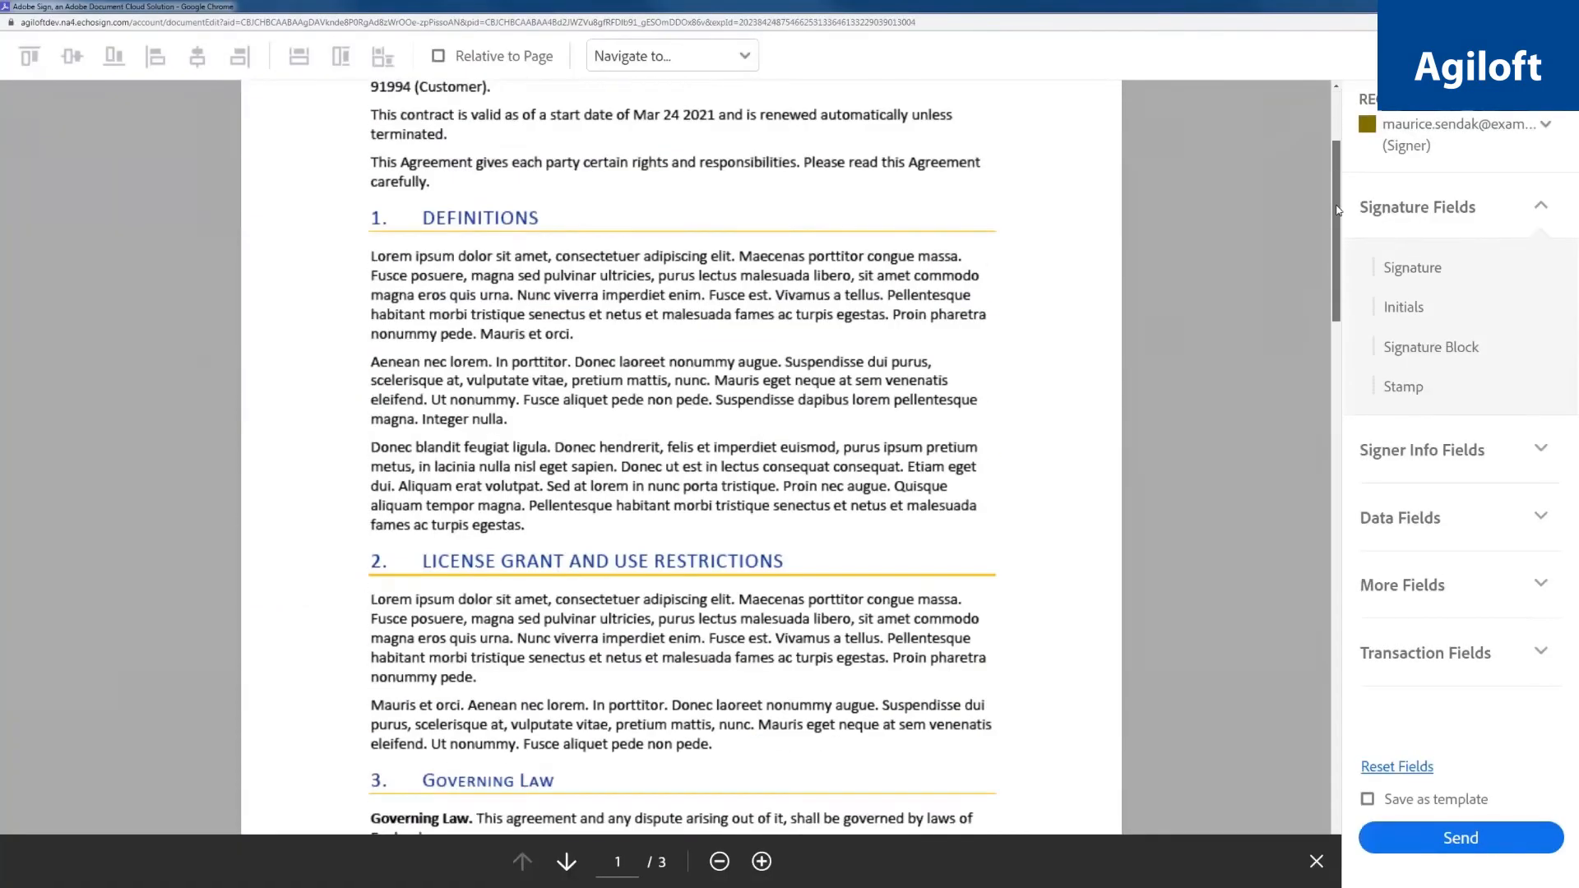
{"action": "scroll", "scroll_direction": "down", "scroll_amount": 3}
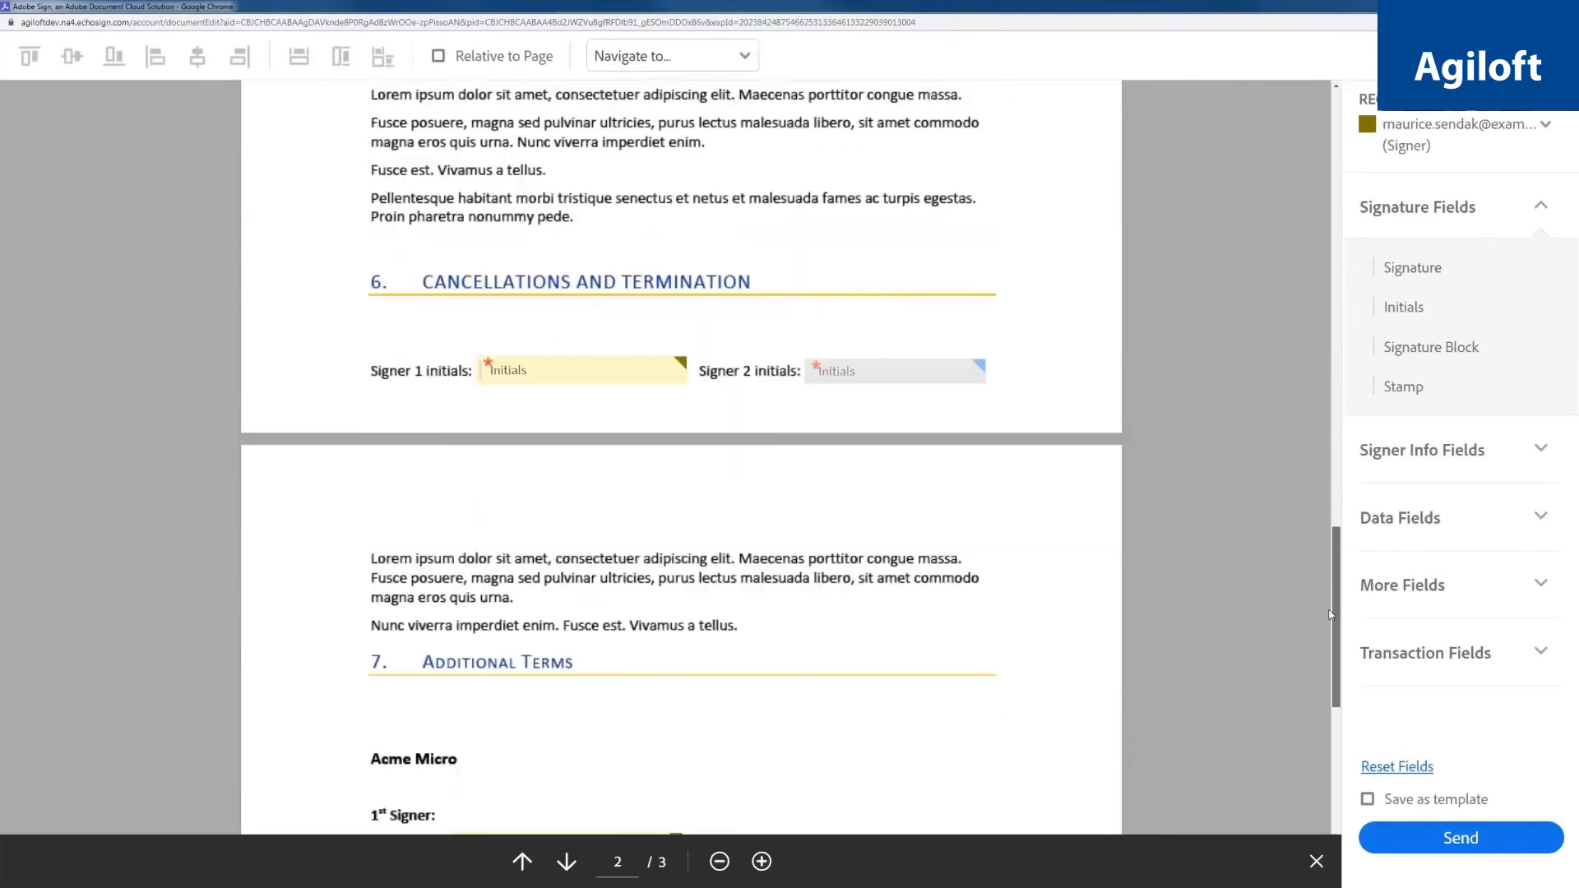
{"action": "scroll", "scroll_direction": "down", "scroll_amount": 3}
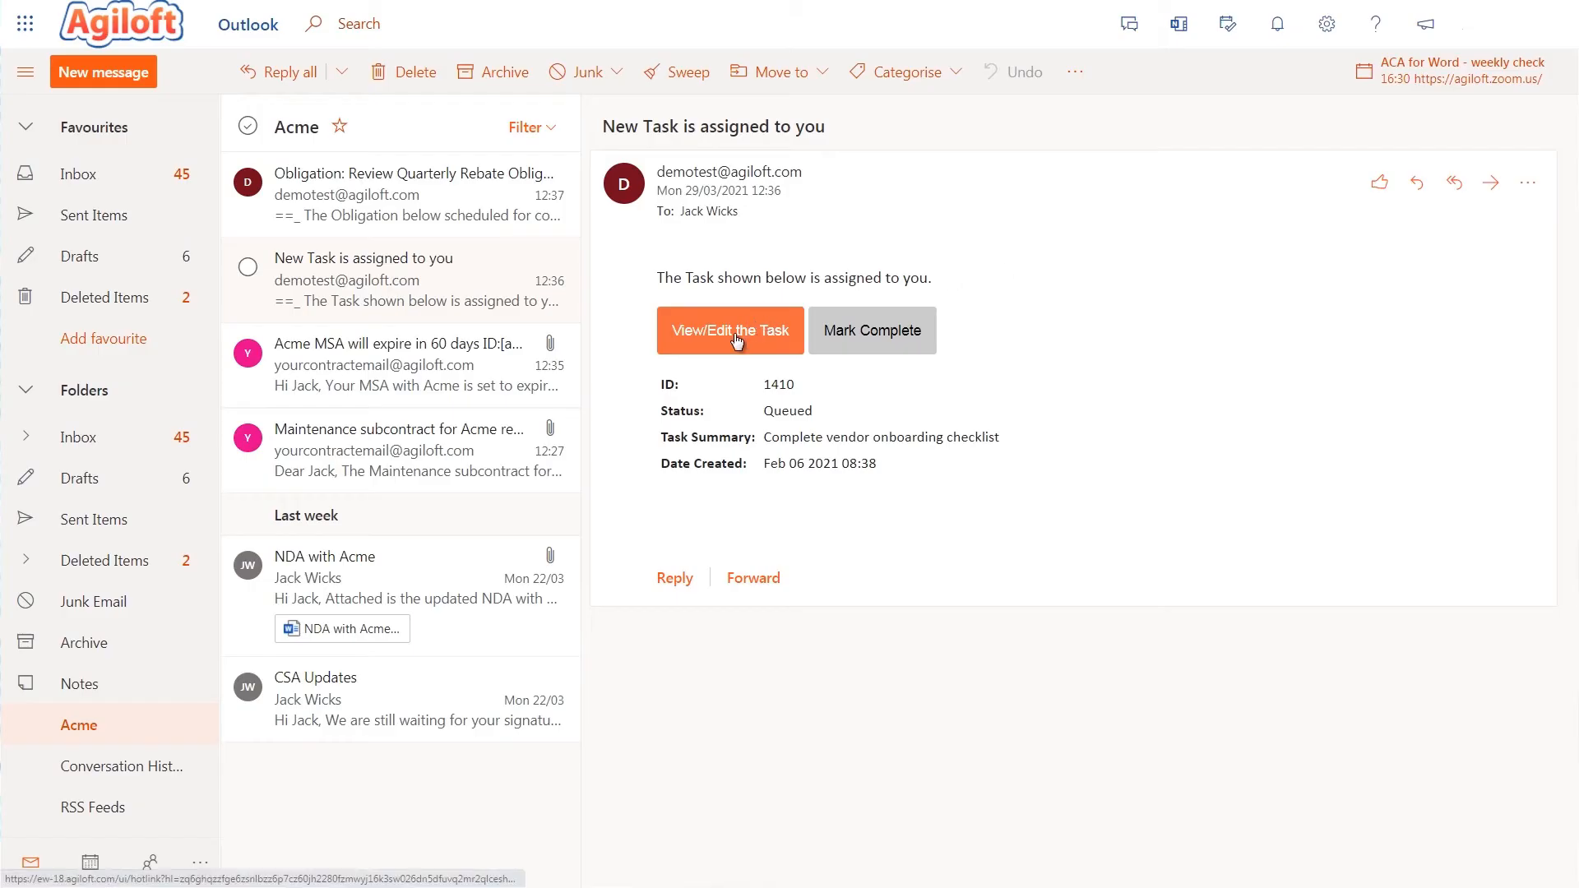
{"action": "left_click", "coordinate": [730, 330]}
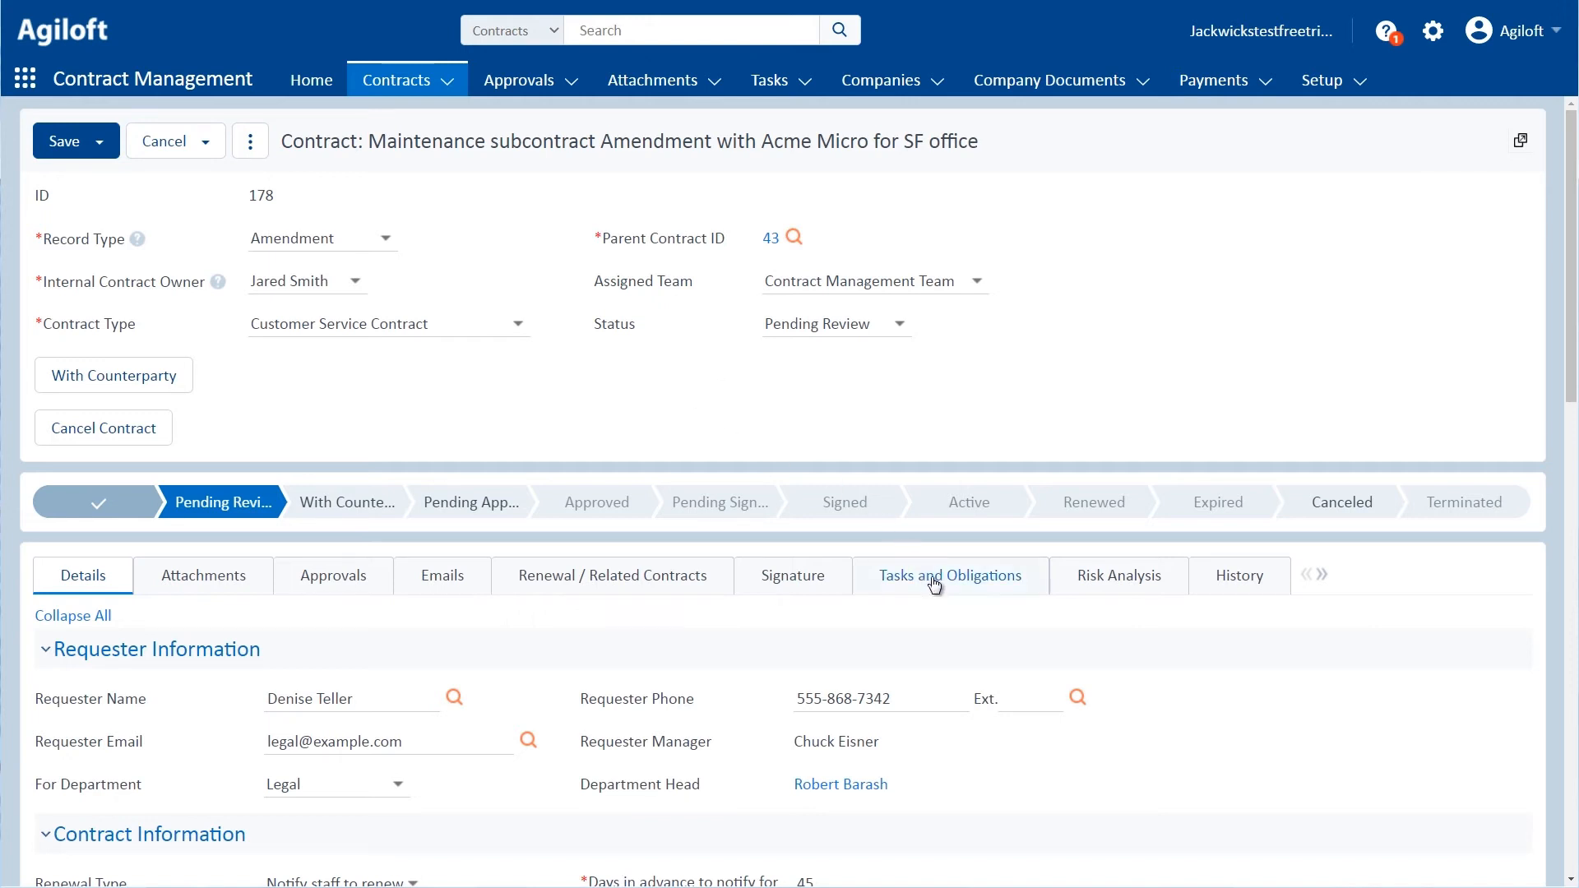
Step: Mark the vendor onboarding checklist task Completed/Approved and save the Company X Salesforce contract
{"action": "left_click", "coordinate": [948, 575]}
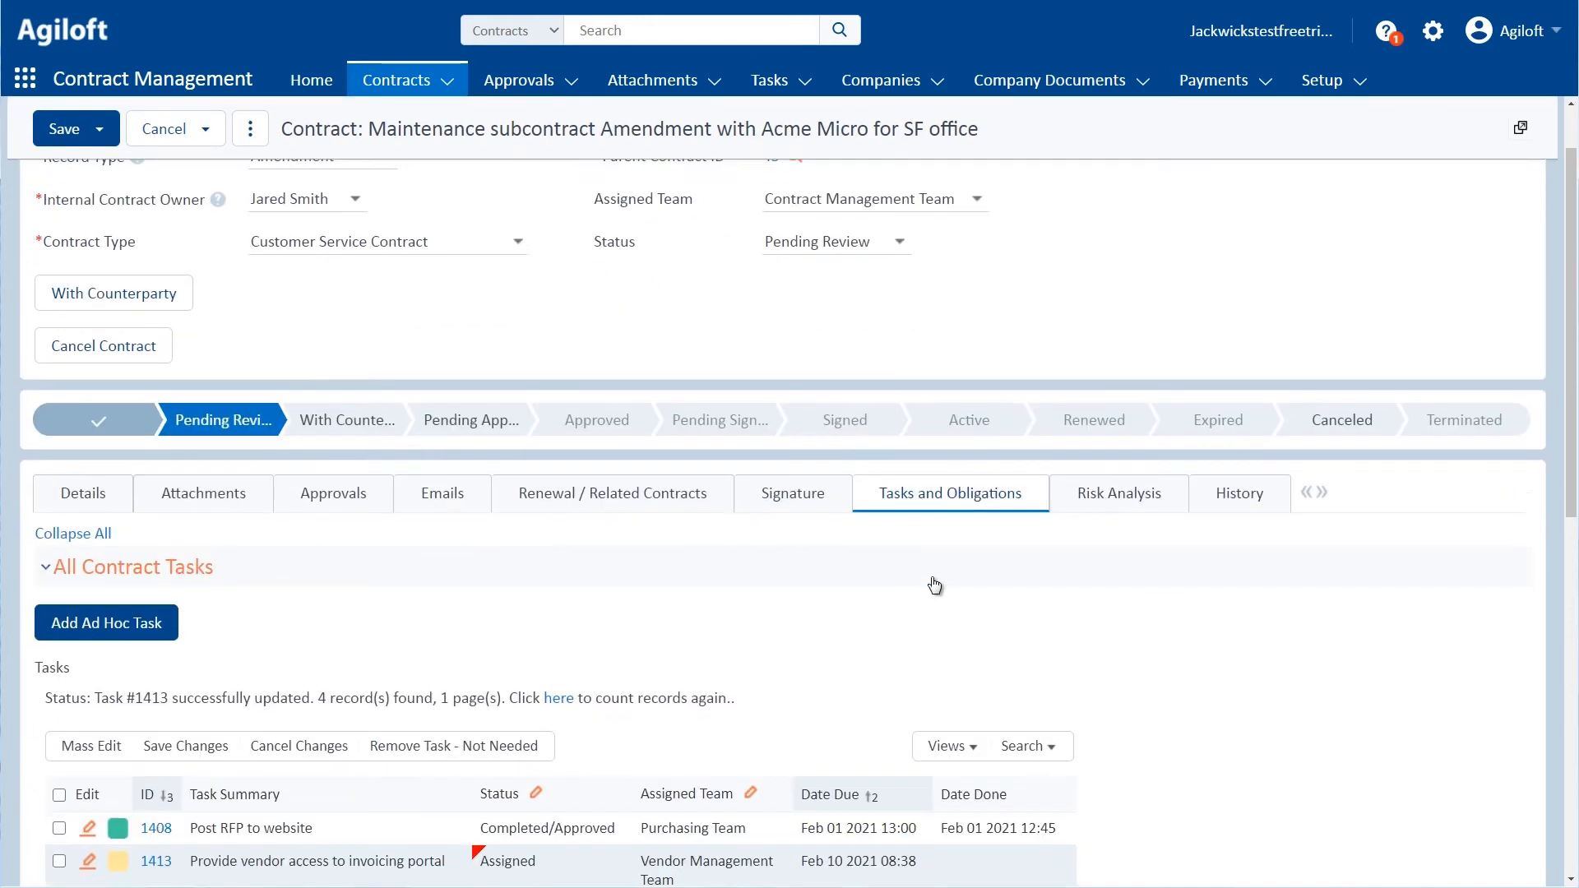
{"action": "scroll", "scroll_direction": "down", "scroll_amount": 3}
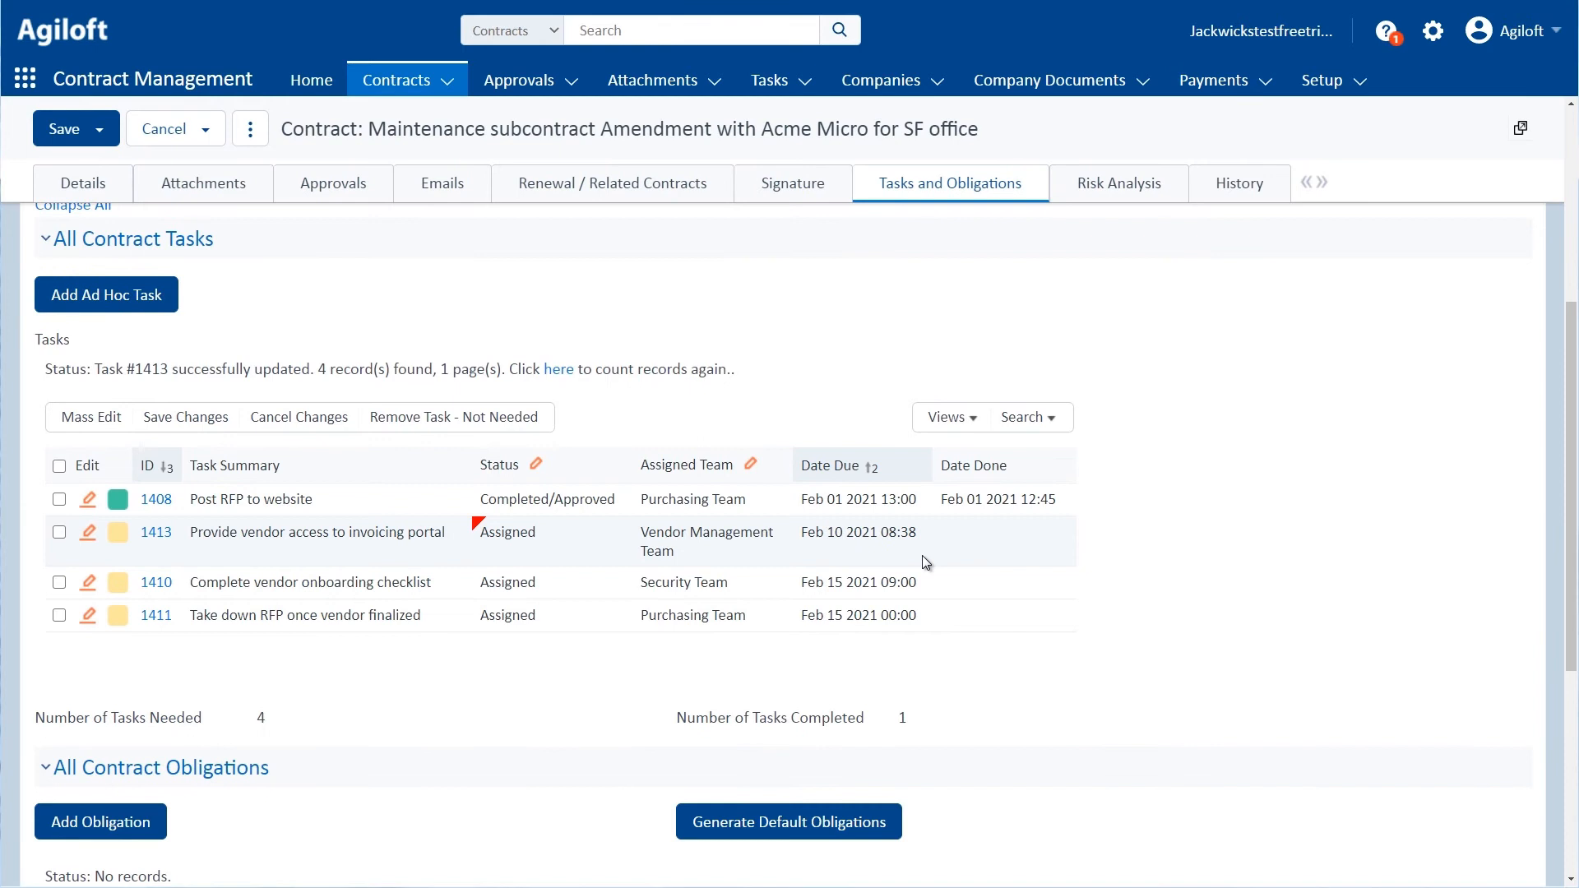
{"action": "mouse_move", "coordinate": [509, 540]}
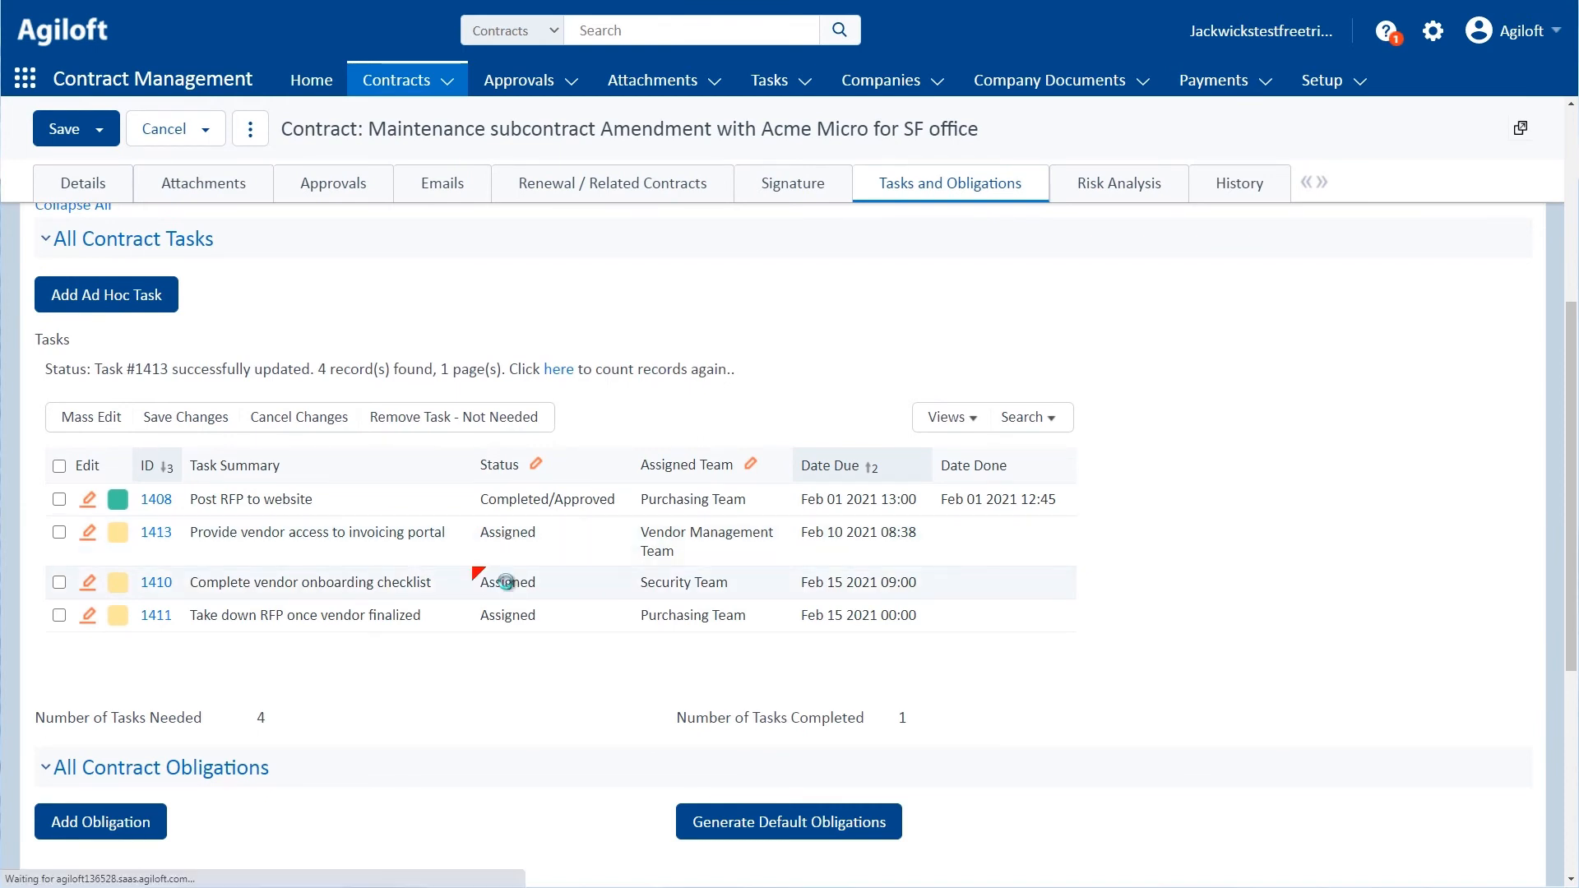
{"action": "left_click", "coordinate": [508, 583]}
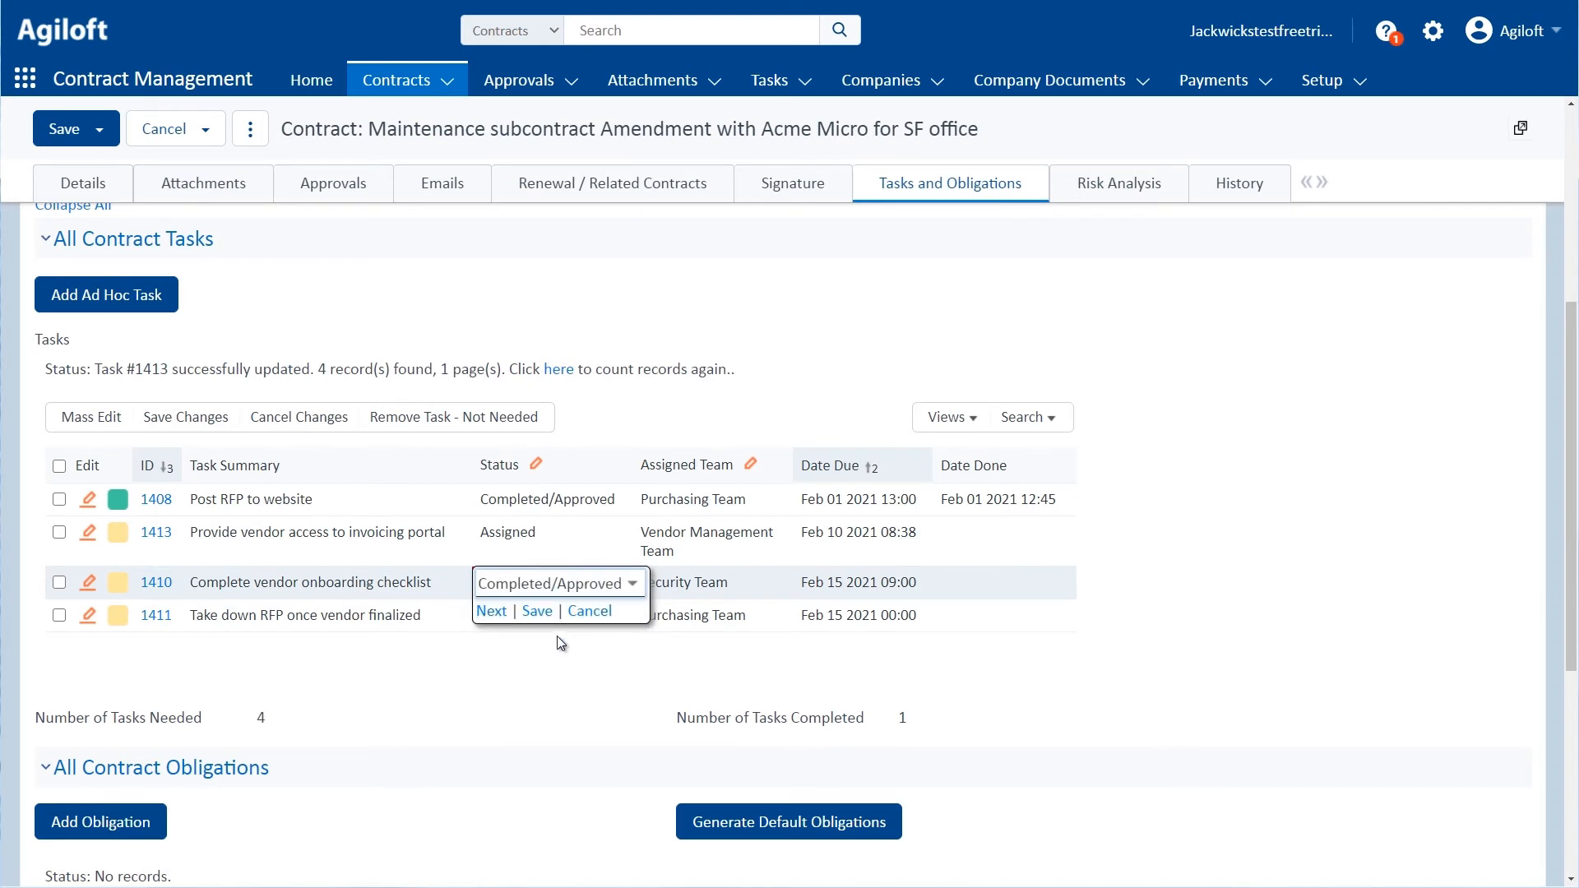
{"action": "left_click", "coordinate": [537, 611]}
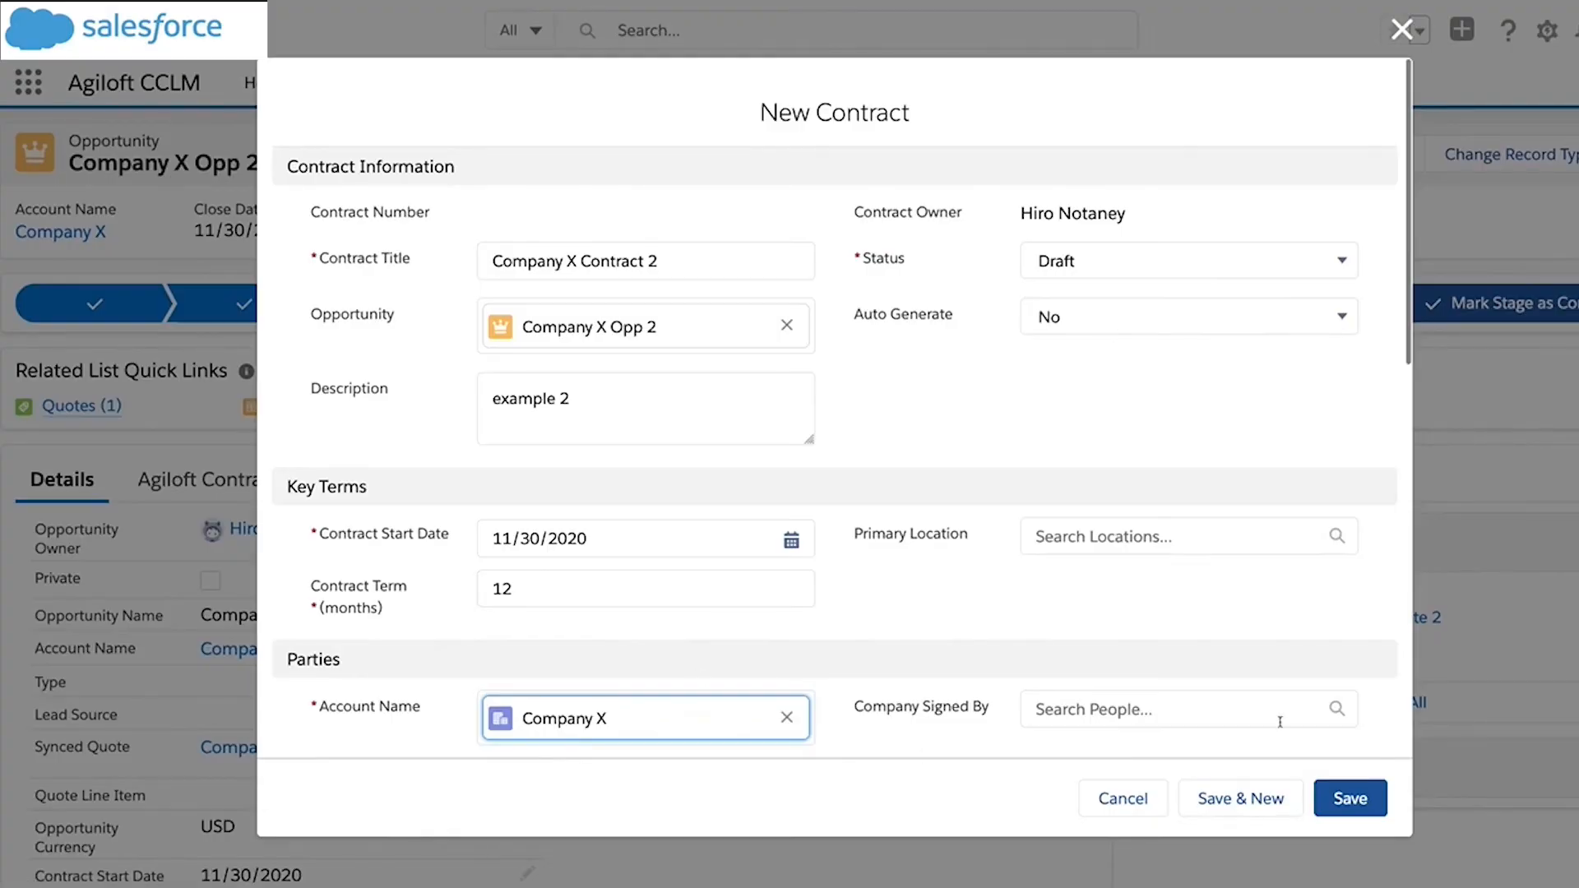
{"action": "left_click", "coordinate": [1350, 798]}
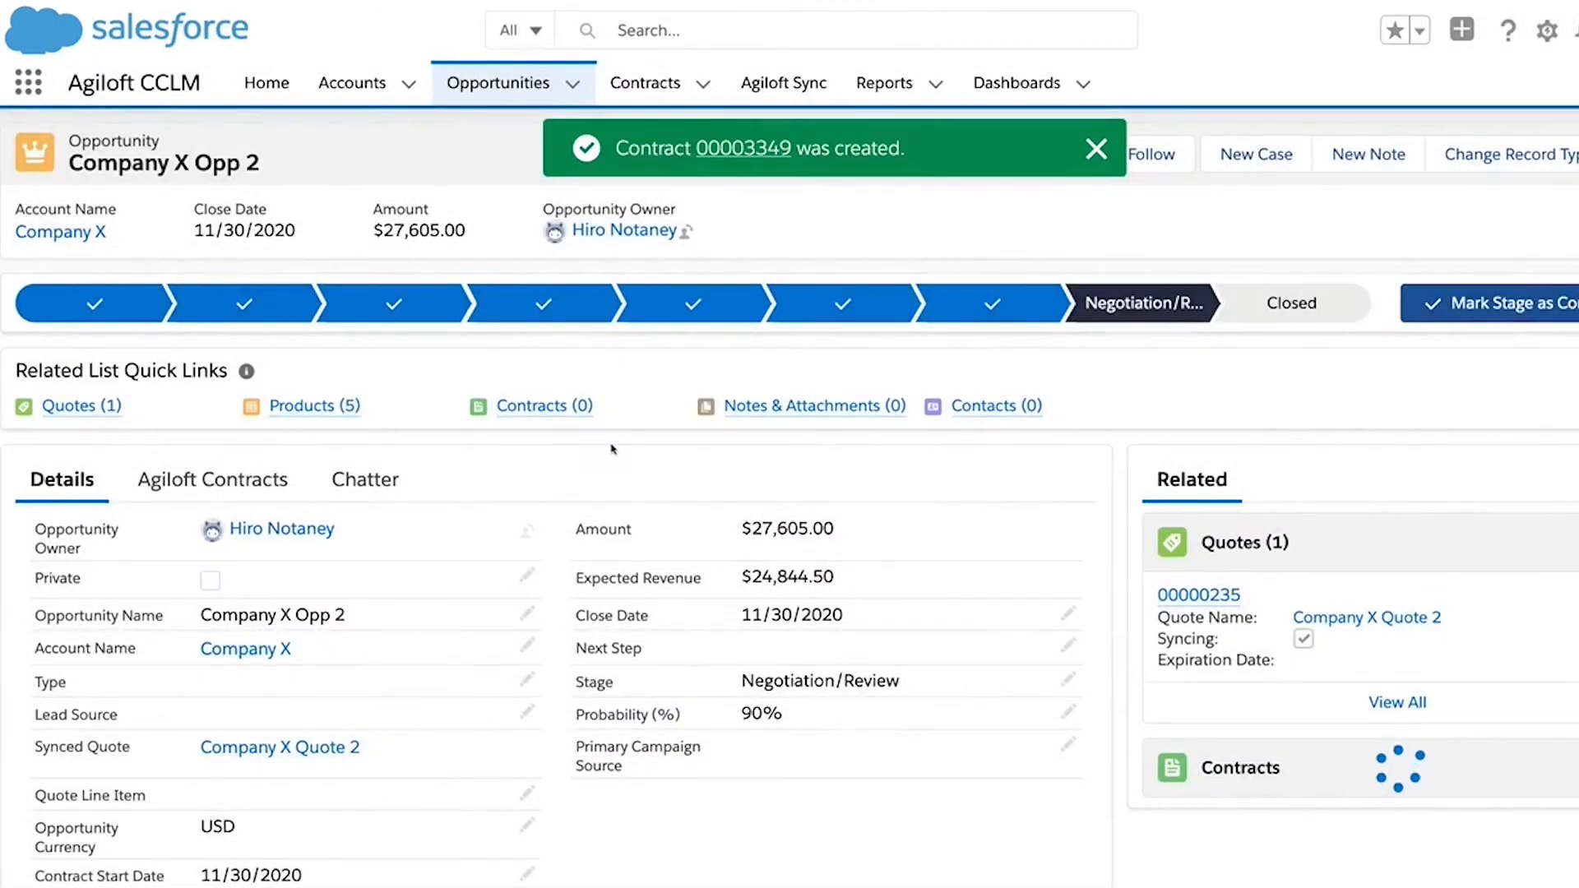
{"action": "left_click", "coordinate": [742, 148]}
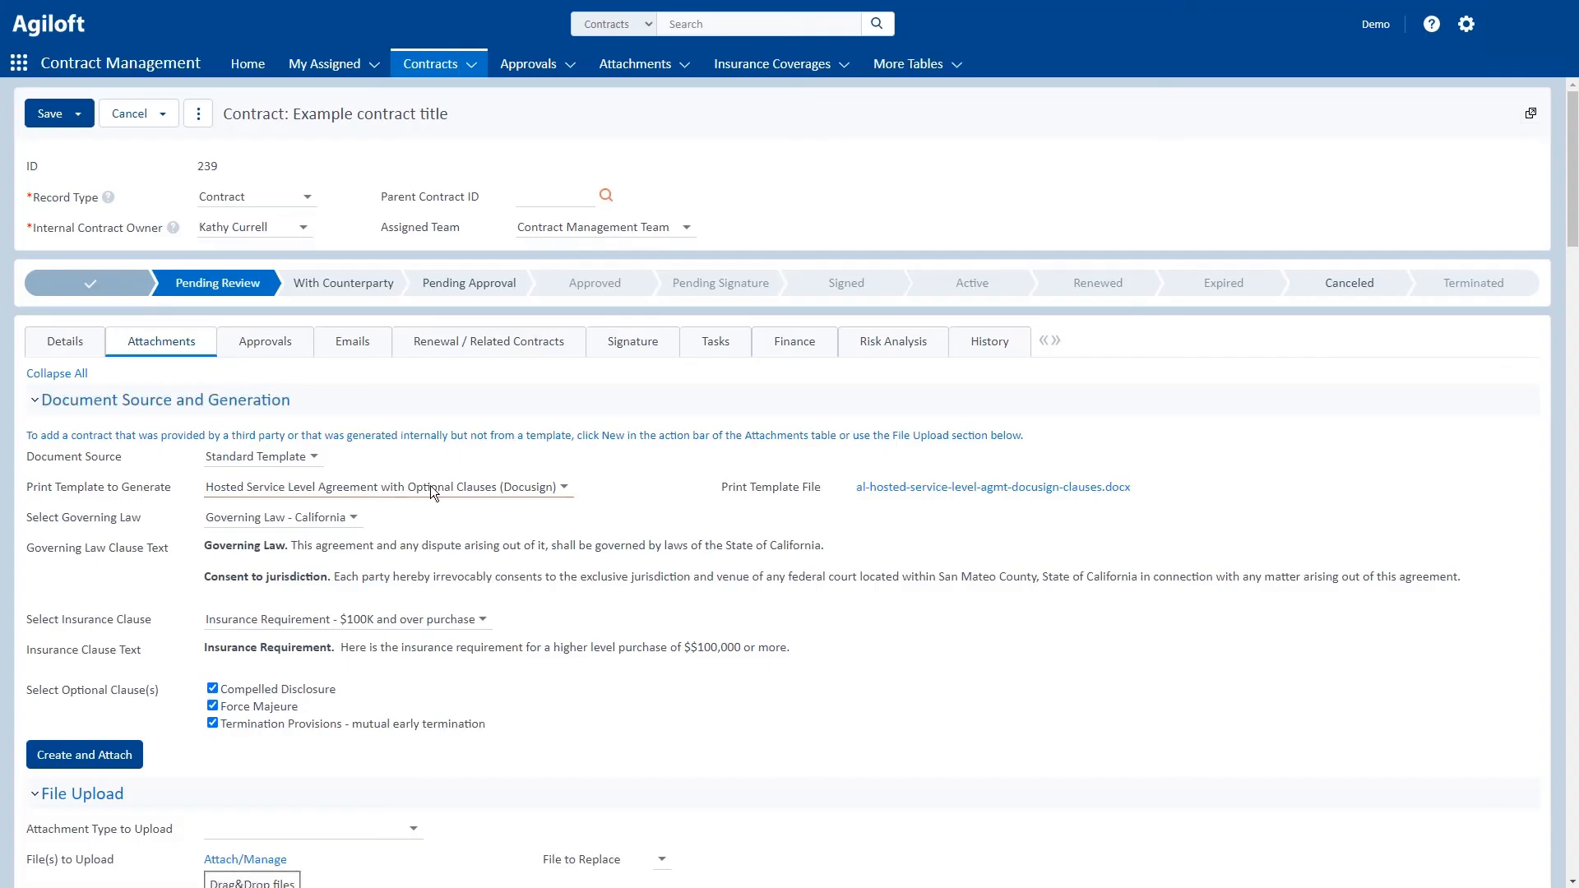
Step: Generate and attach the document from the hosted SLA template with California law and optional clauses
{"action": "scroll", "scroll_direction": "down", "scroll_amount": 3}
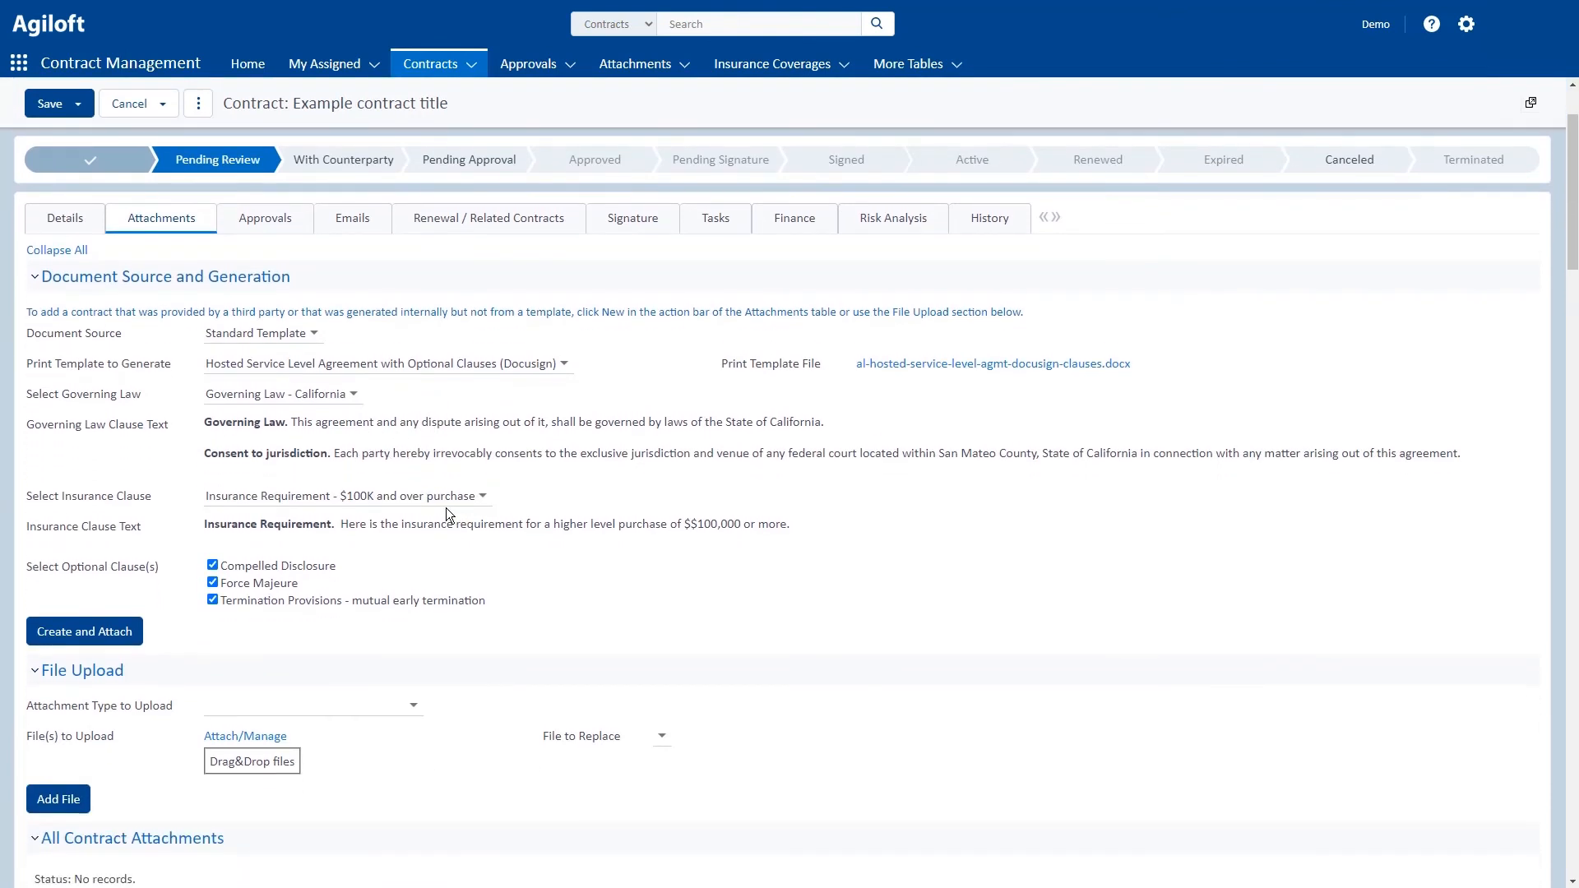
{"action": "scroll", "scroll_direction": "down", "scroll_amount": 3}
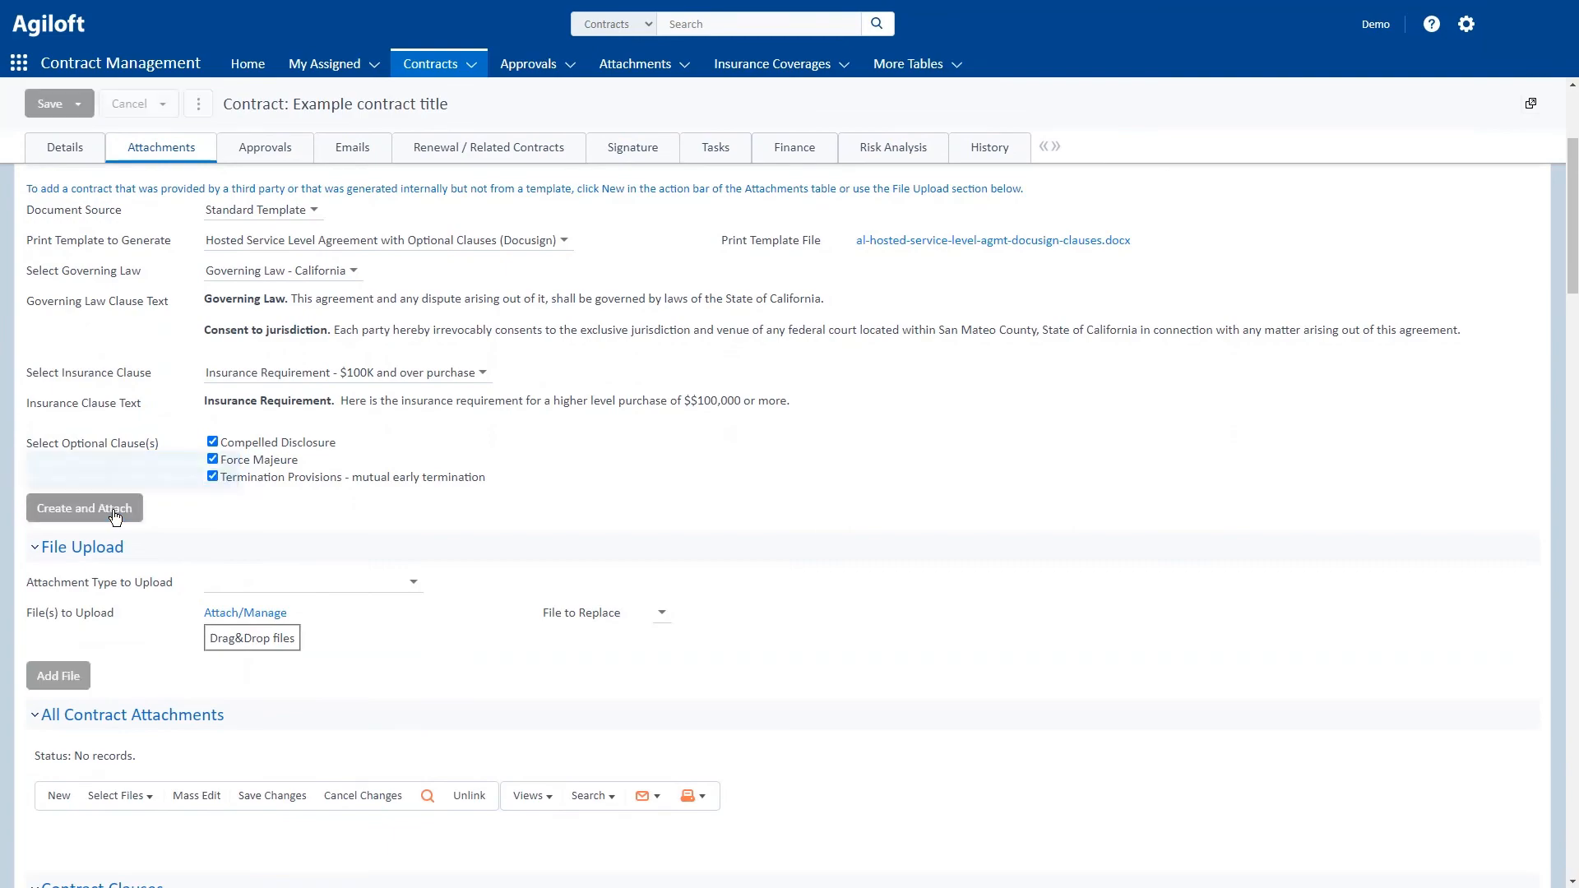
{"action": "left_click", "coordinate": [247, 63]}
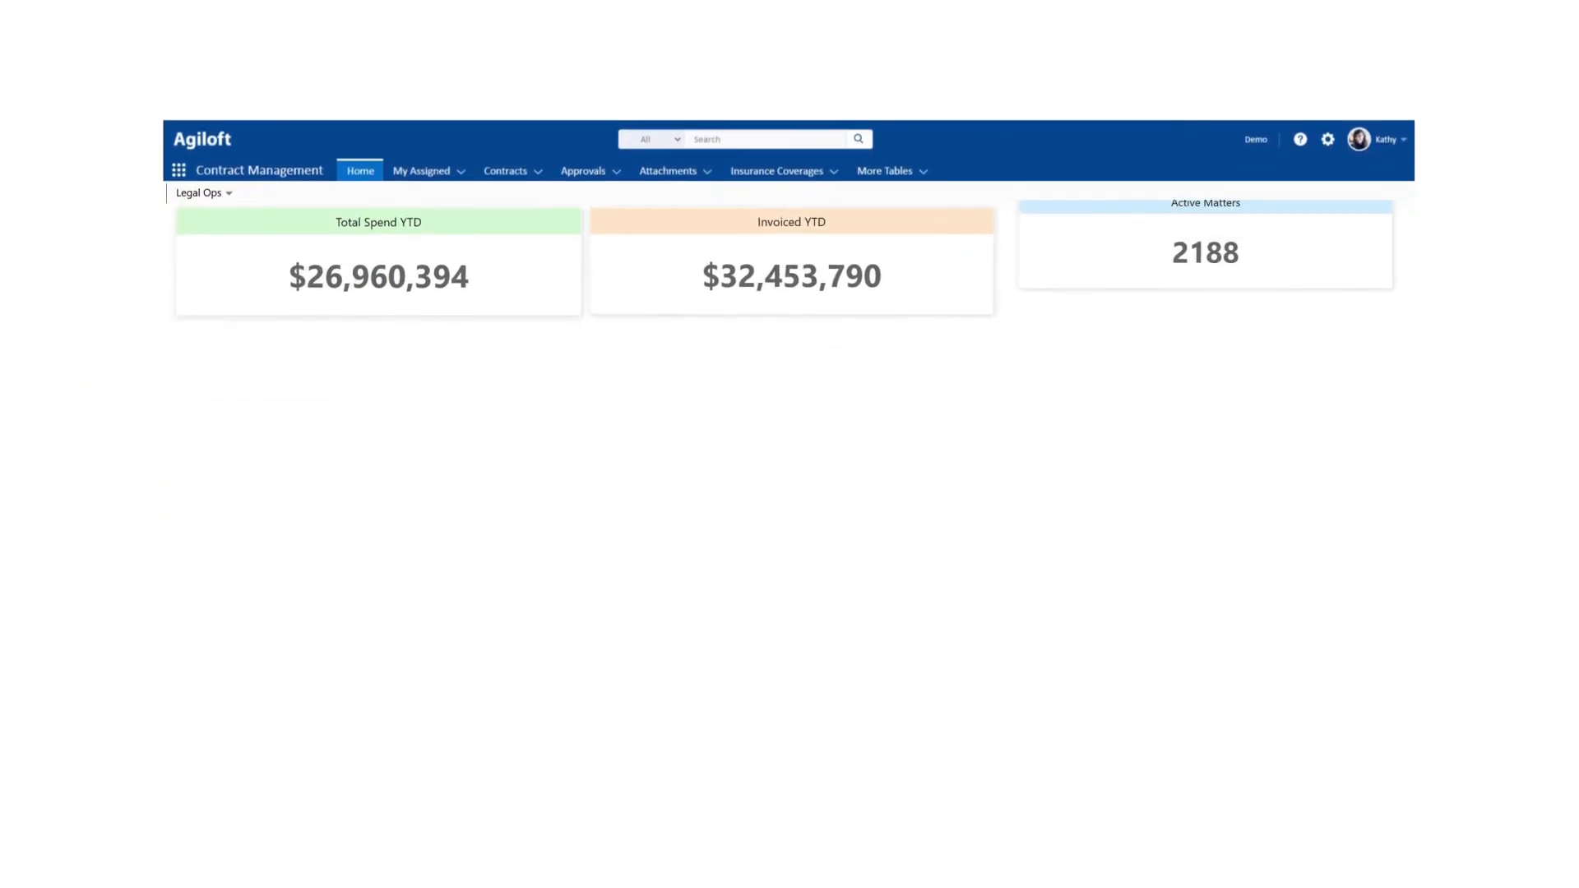
Step: Scroll through the Legal Ops and Hooli Vendor Summary dashboards reviewing spend and budget widgets
{"action": "scroll", "scroll_direction": "down", "scroll_amount": 3}
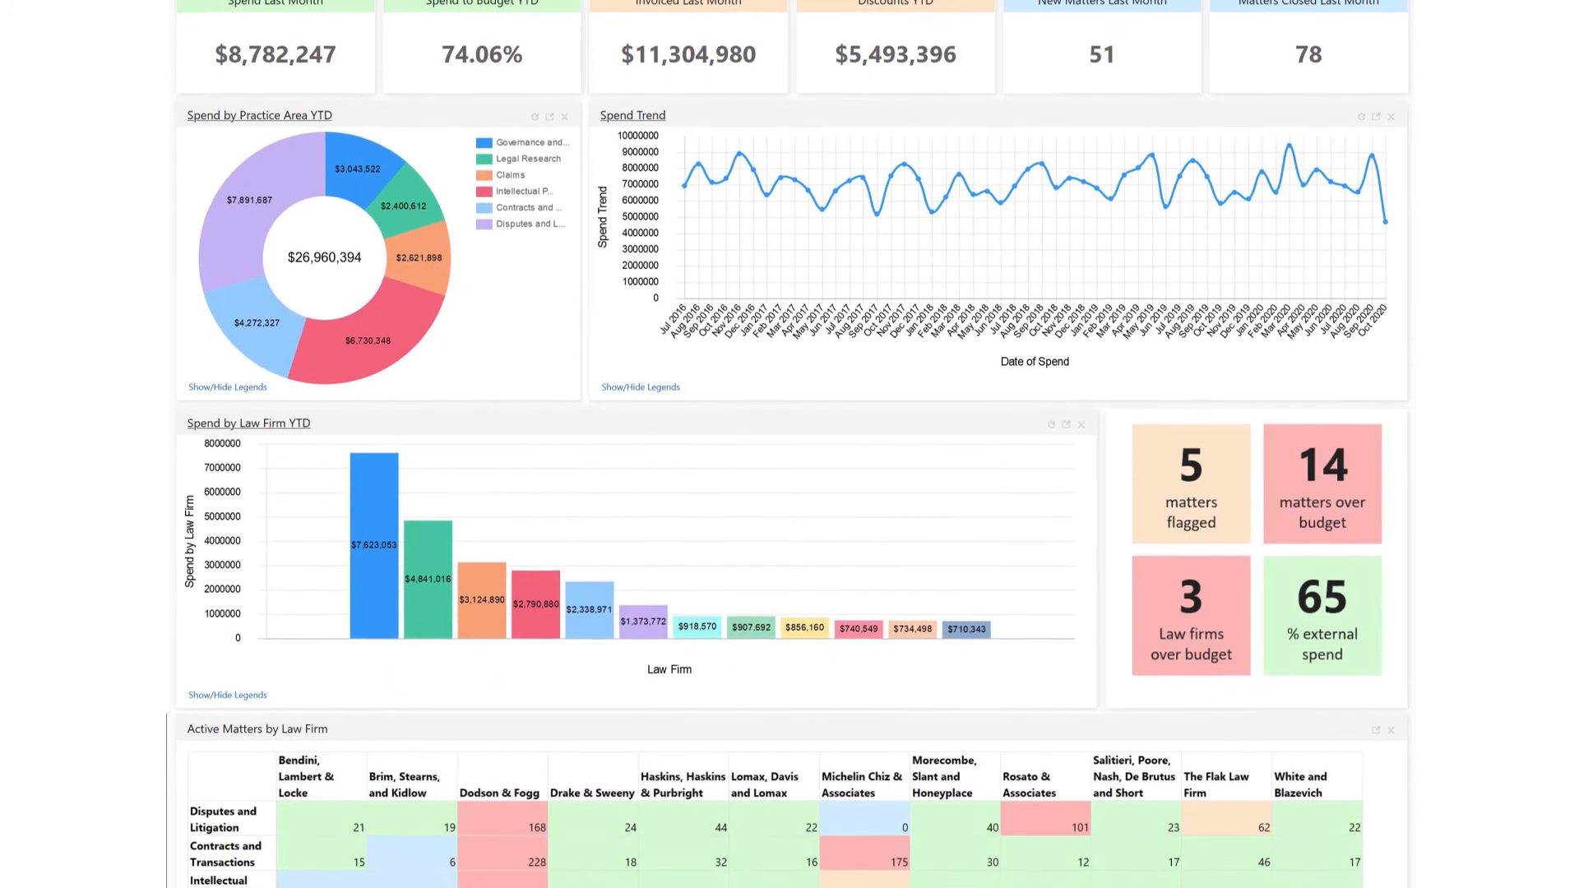
{"action": "scroll", "scroll_direction": "down", "scroll_amount": 3}
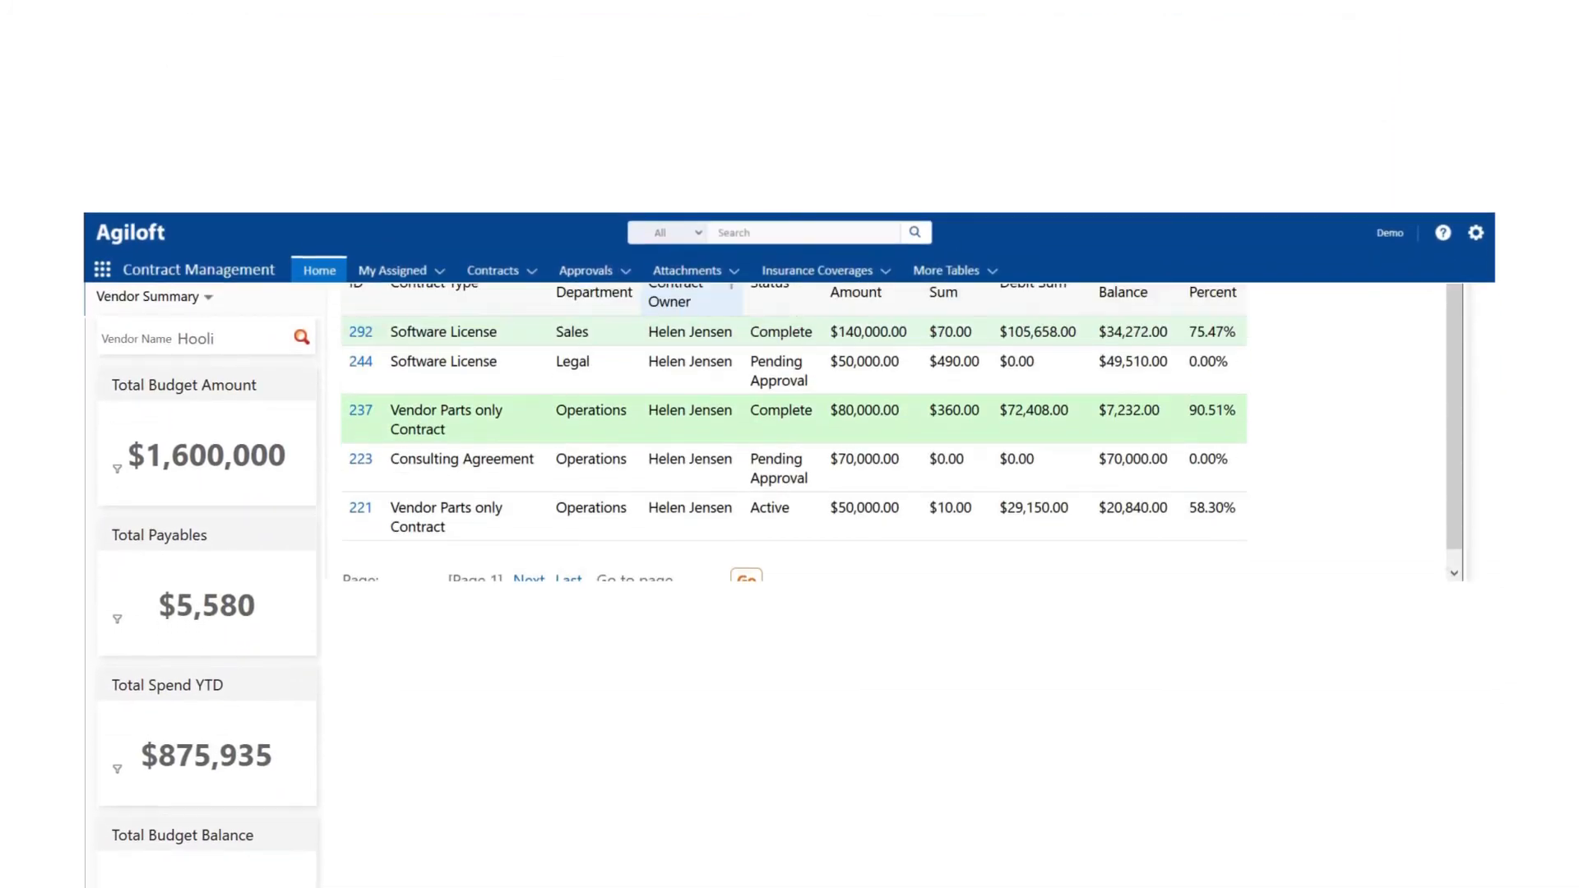
{"action": "scroll", "scroll_direction": "up", "scroll_amount": 3}
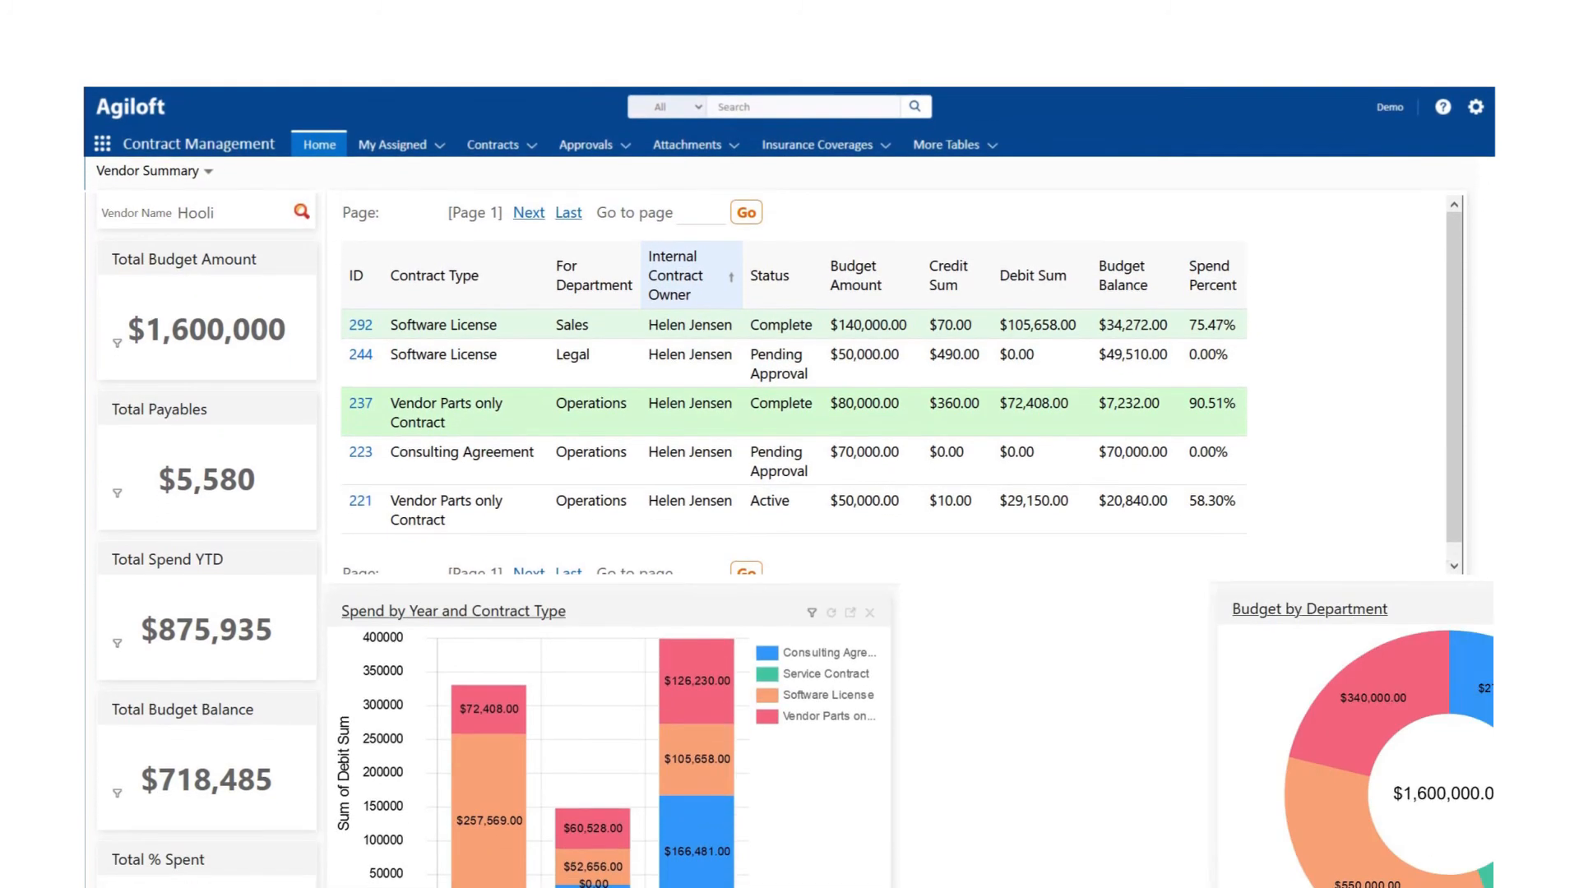
{"action": "scroll", "scroll_direction": "down", "scroll_amount": 3}
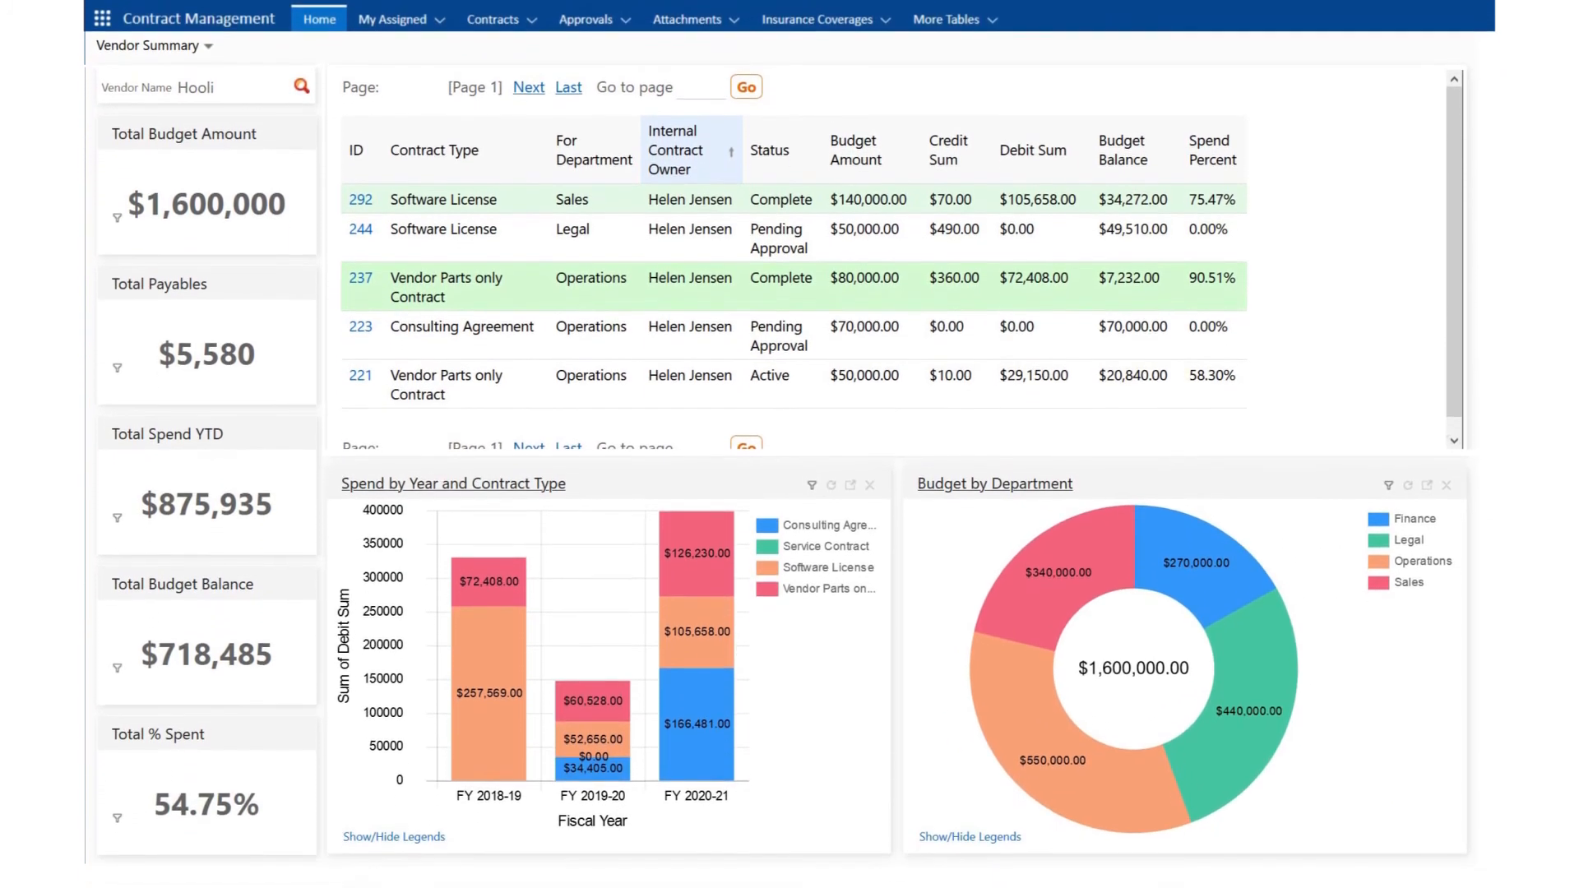
{"action": "scroll", "scroll_direction": "down", "scroll_amount": 3}
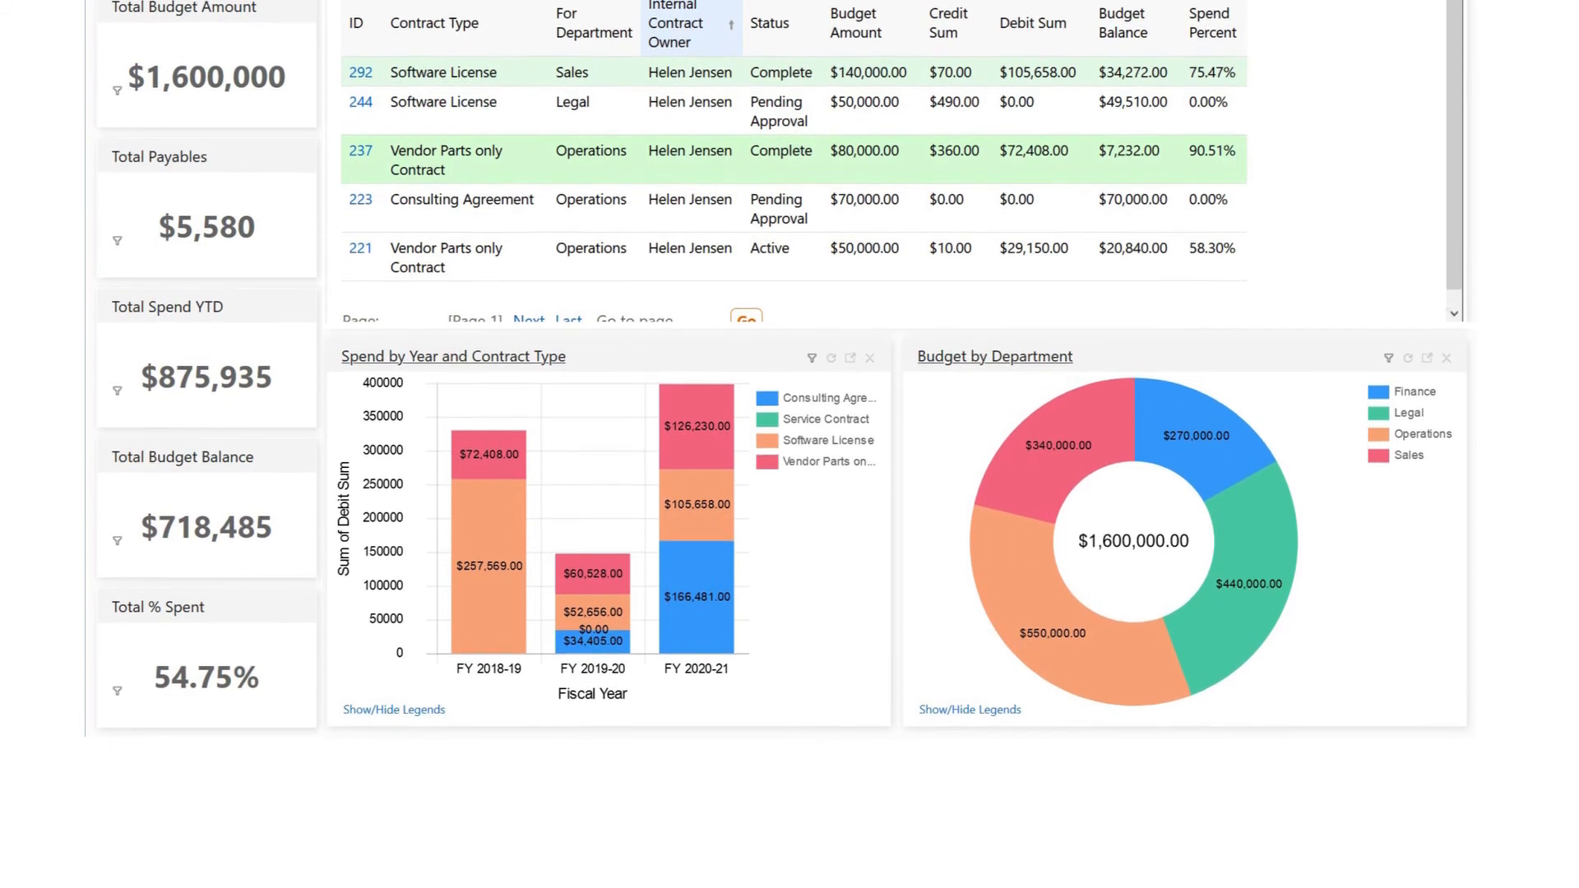